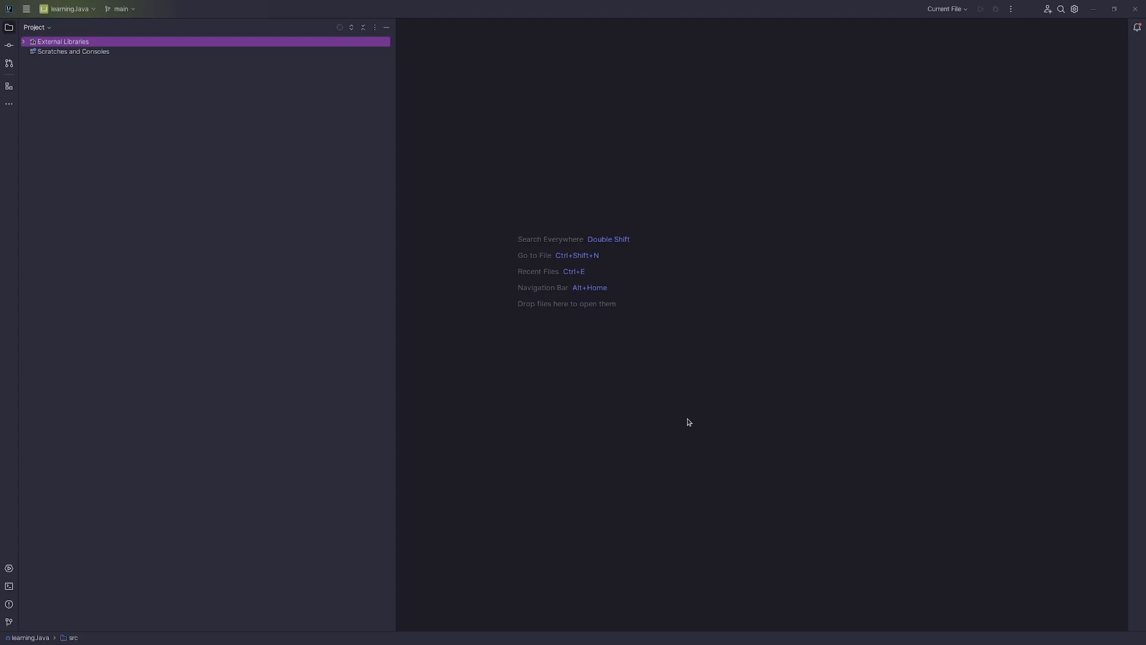
mouse_move(660, 371)
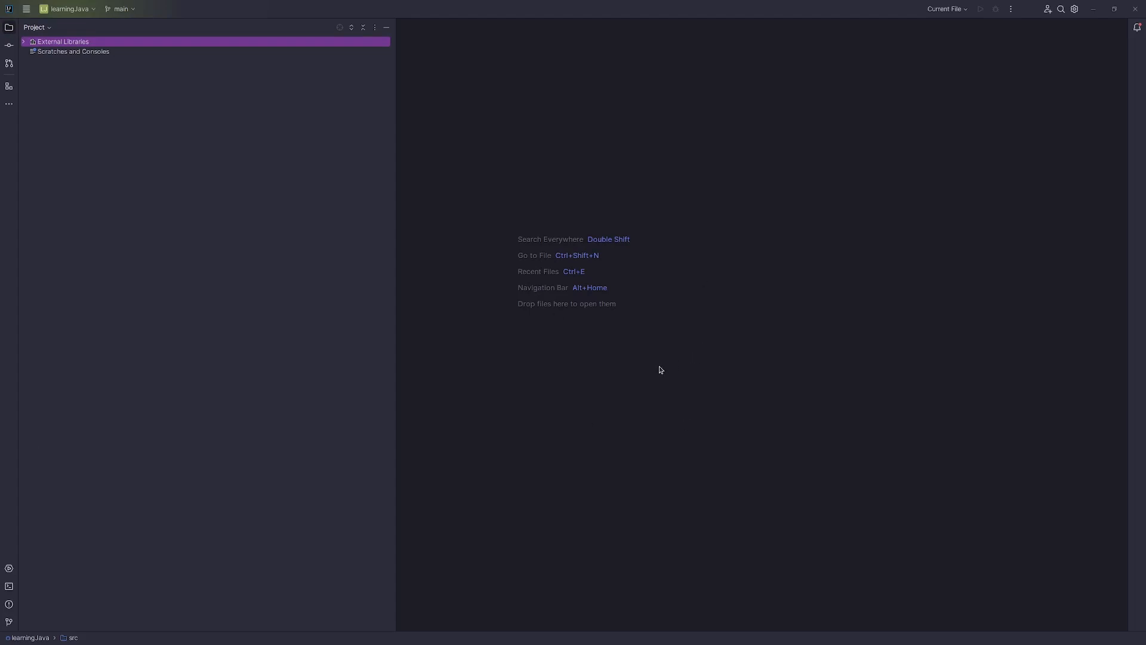
mouse_move(625, 401)
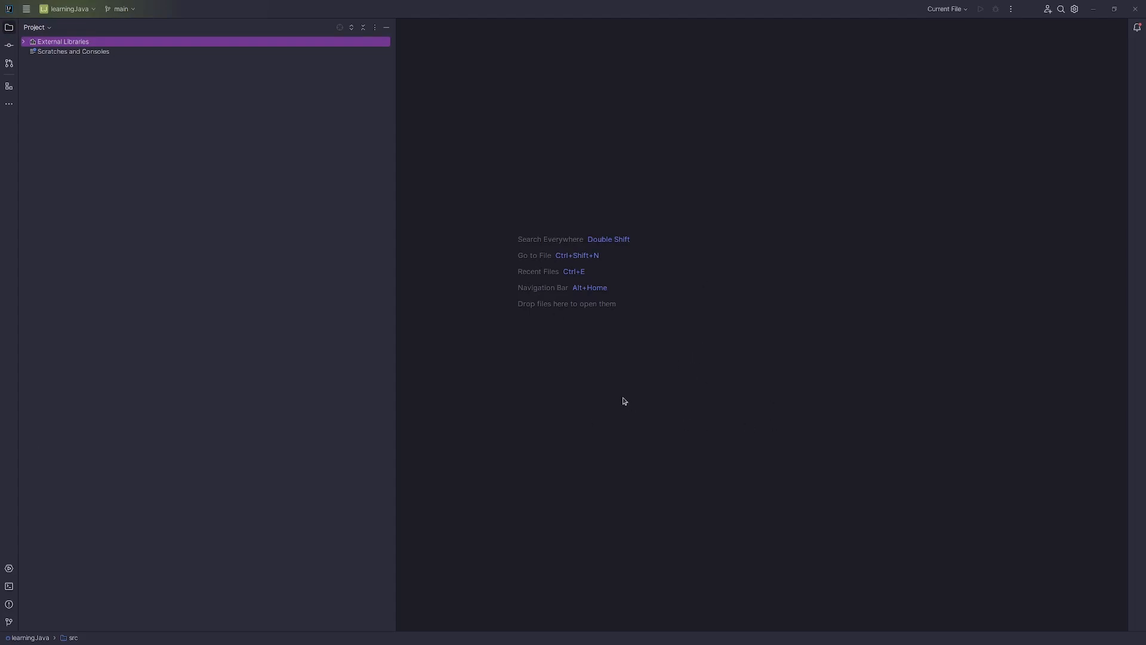
mouse_move(654, 385)
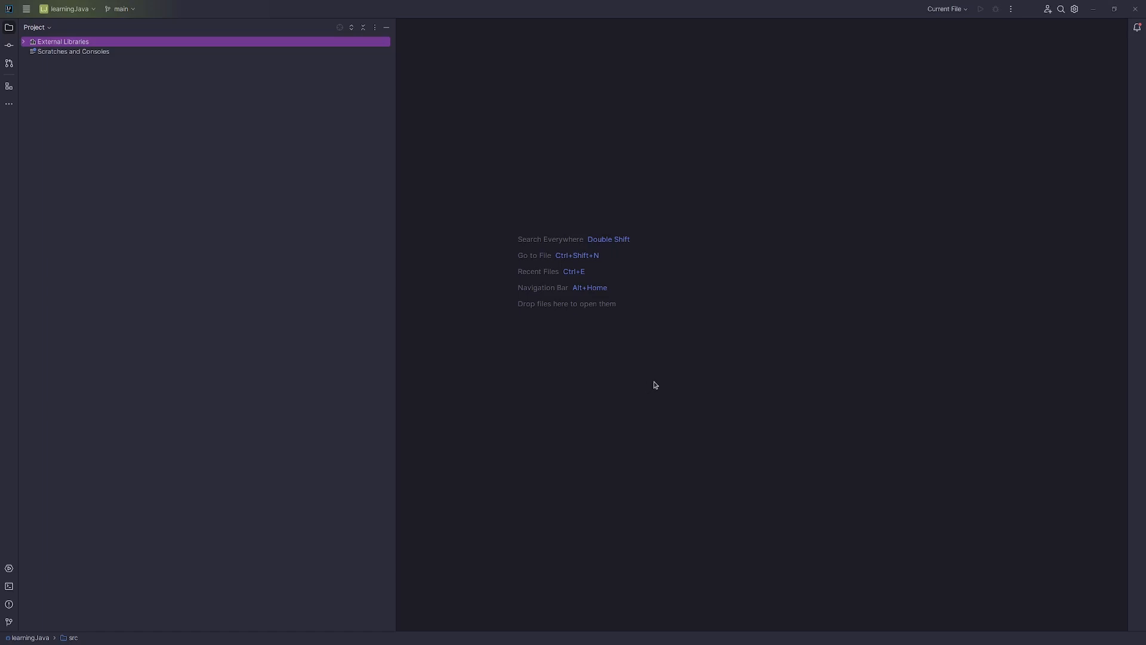
mouse_move(686, 365)
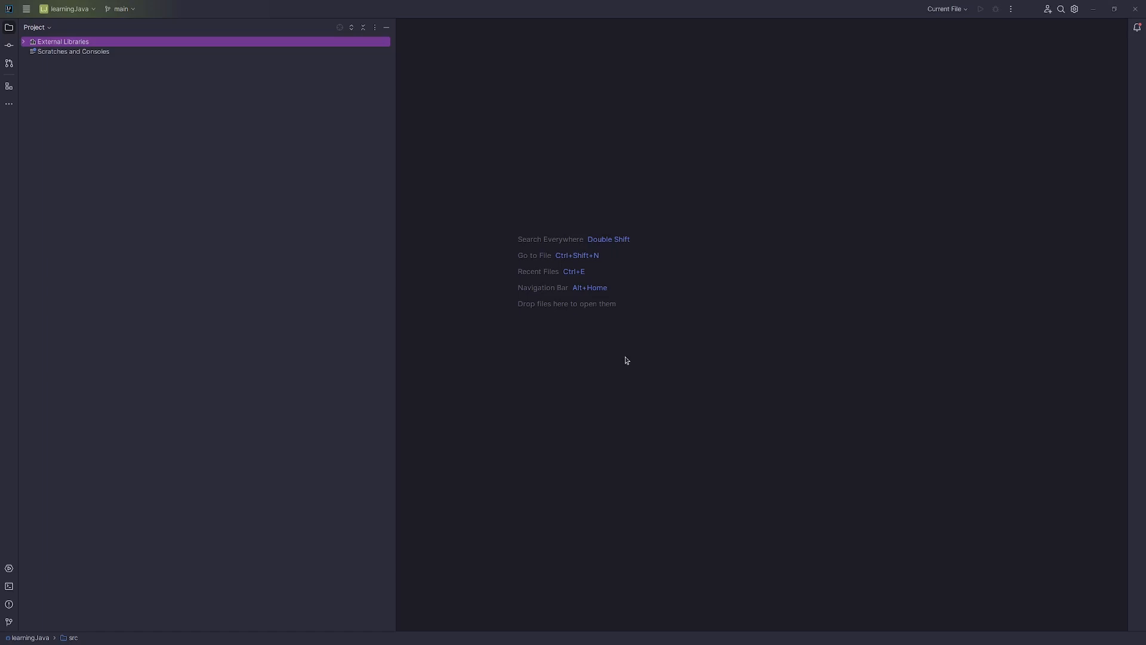
mouse_move(531, 374)
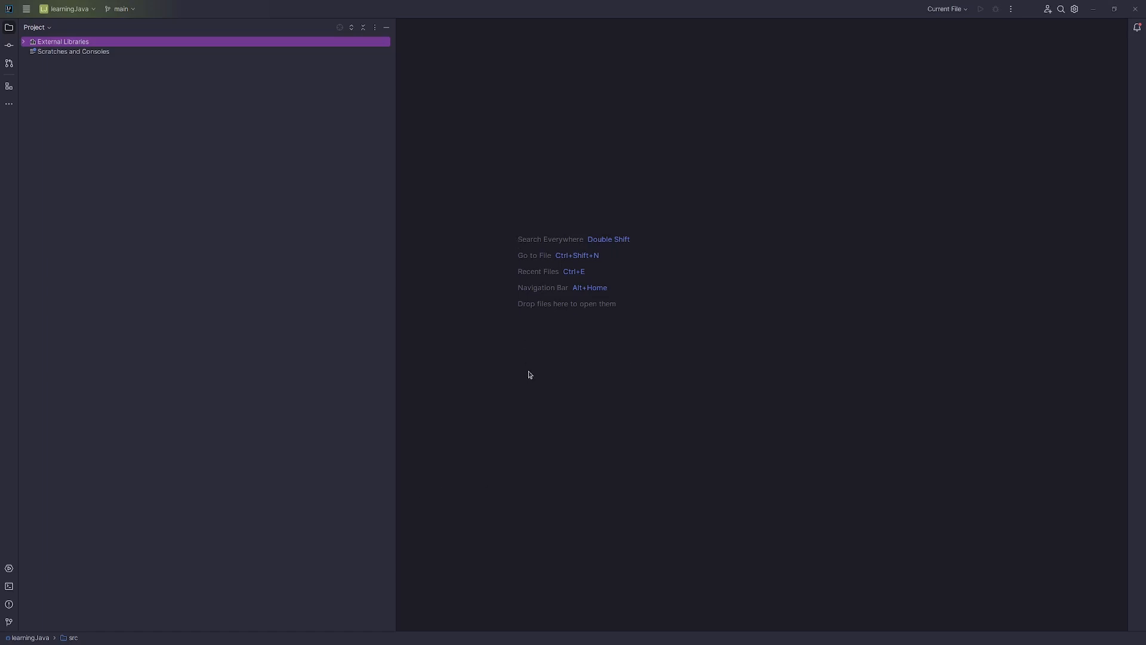
mouse_move(570, 179)
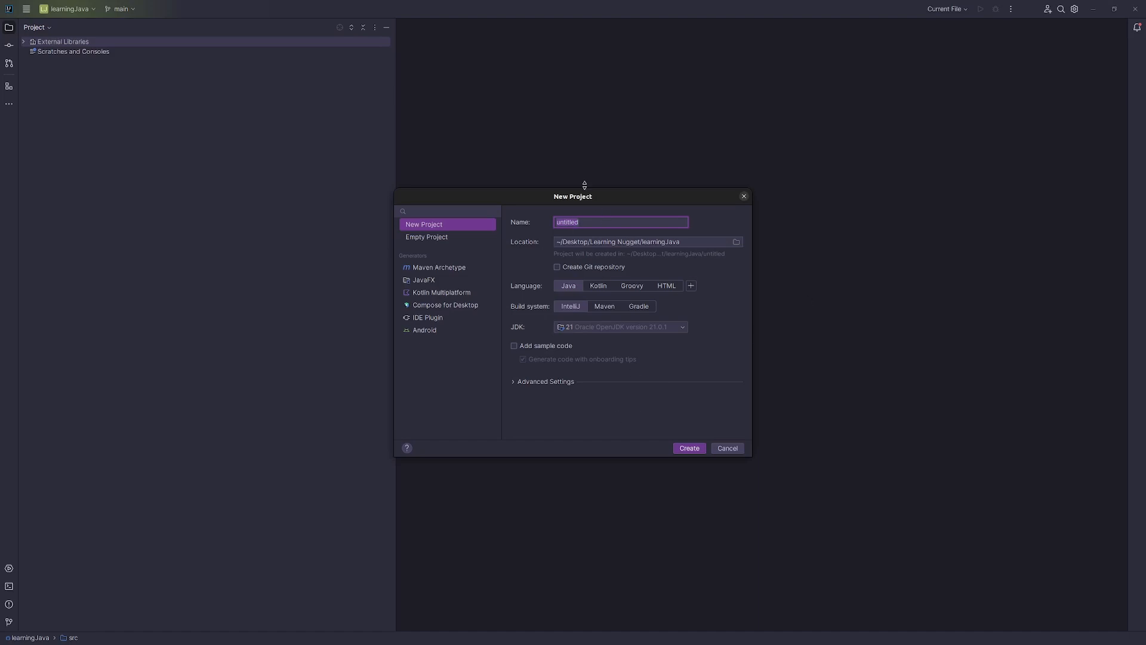
- Create a Java project named HelloWorld using the IntelliJ build system
text(HelloWorld)
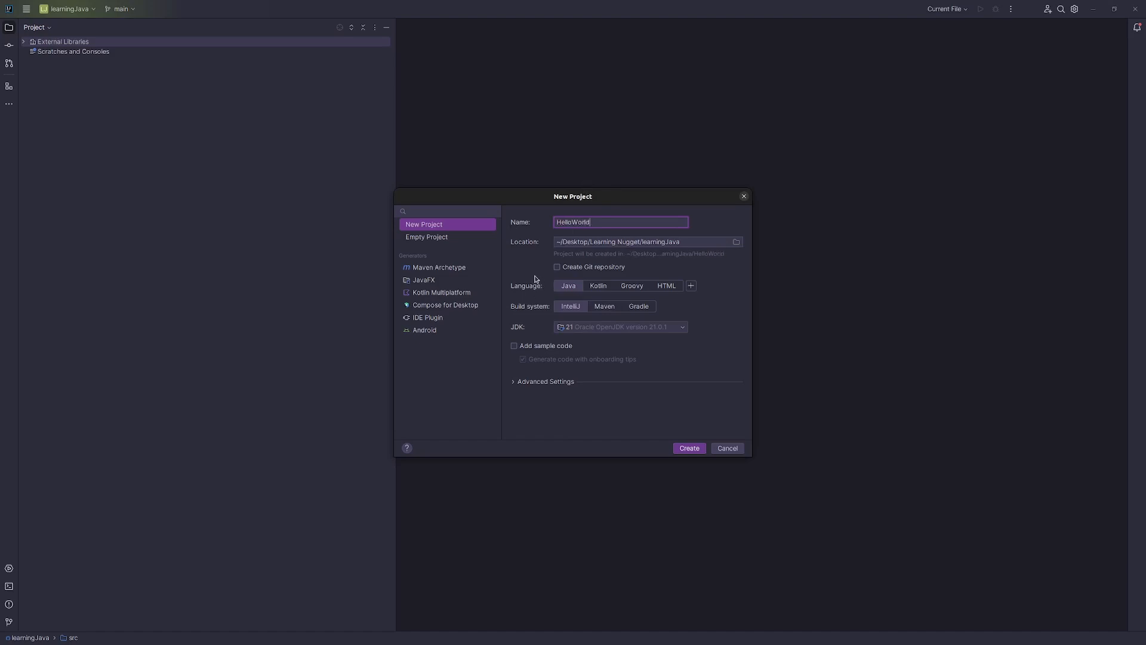
mouse_move(603, 306)
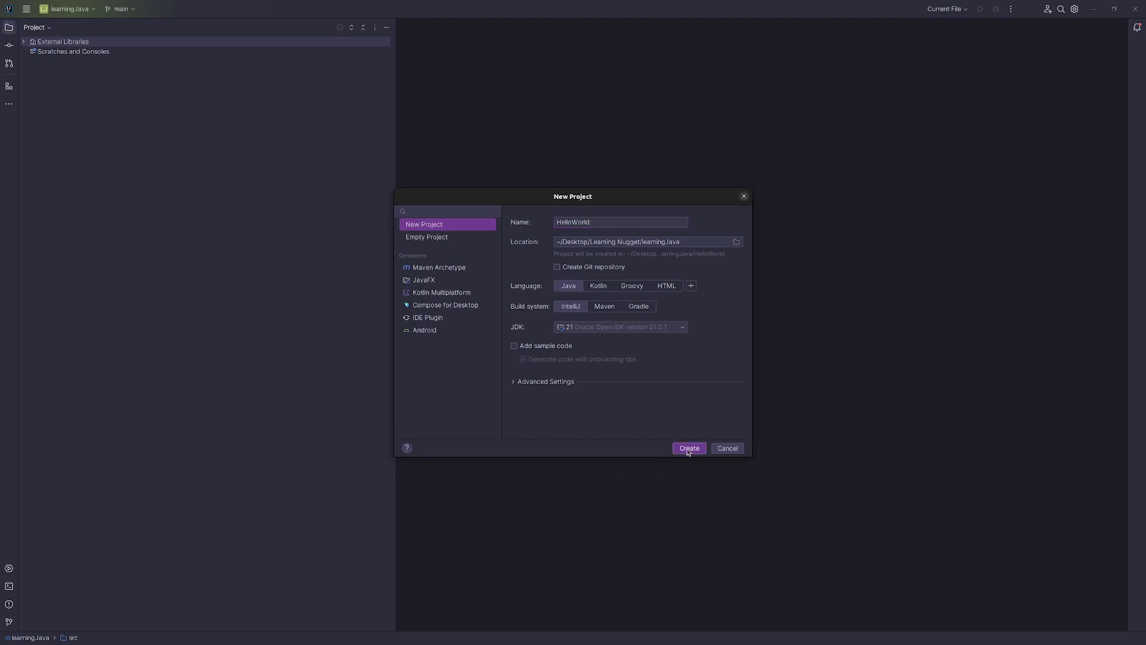
click(688, 448)
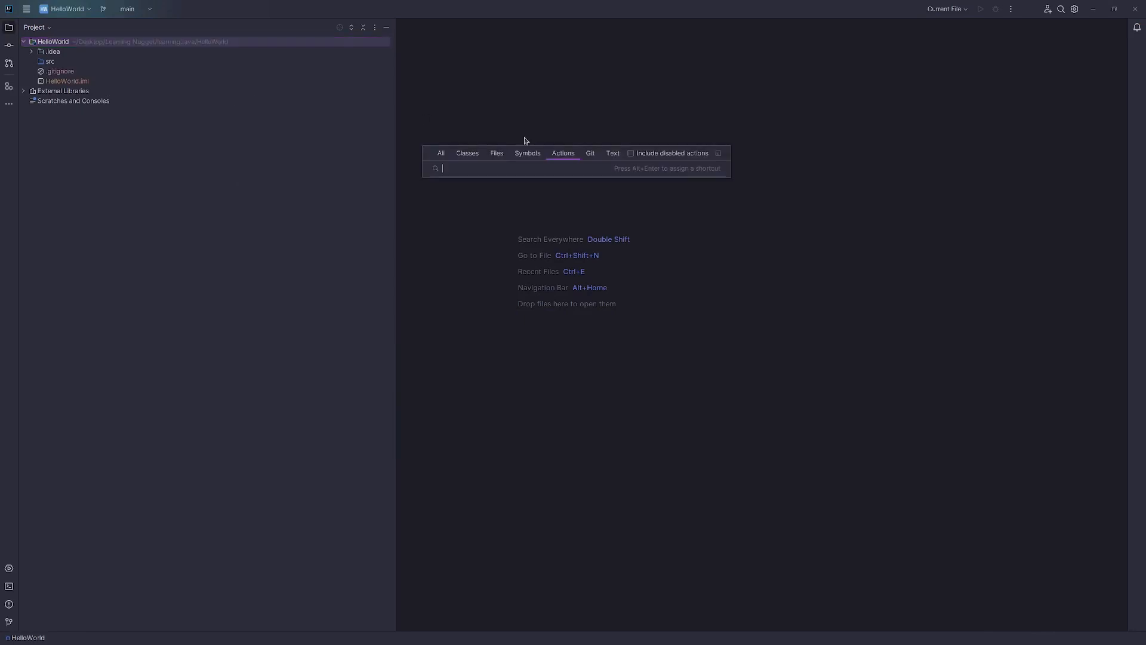
- Add a new Java class named HelloWorldJava through the Java Class action
text(Java Class)
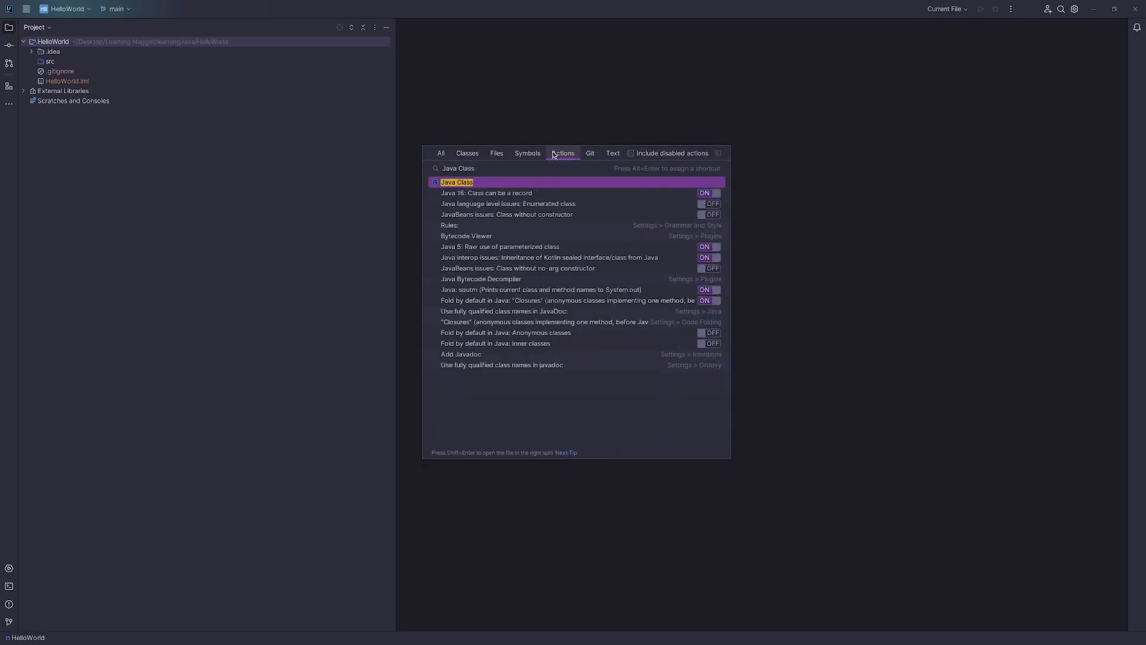
click(457, 182)
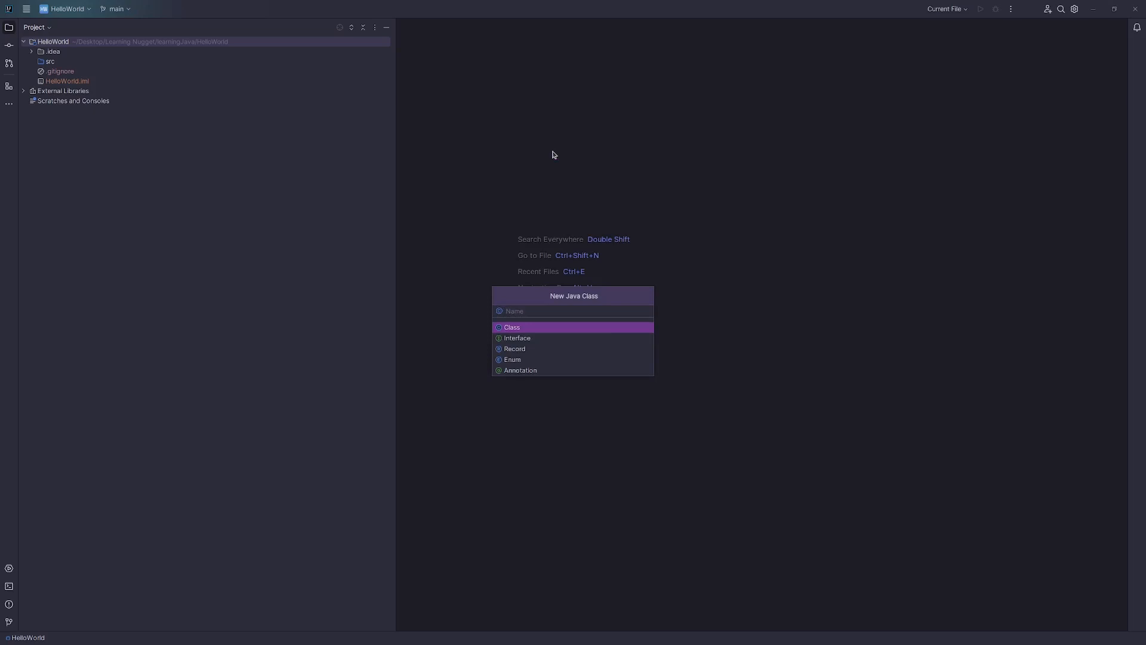
text(Main)
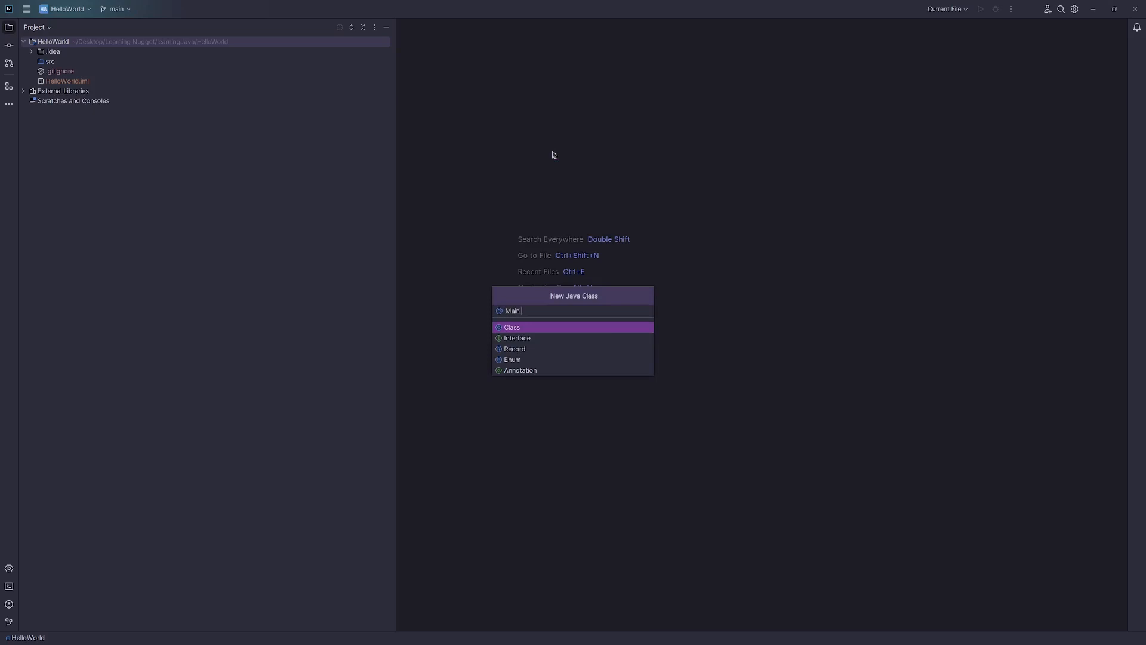
text(H)
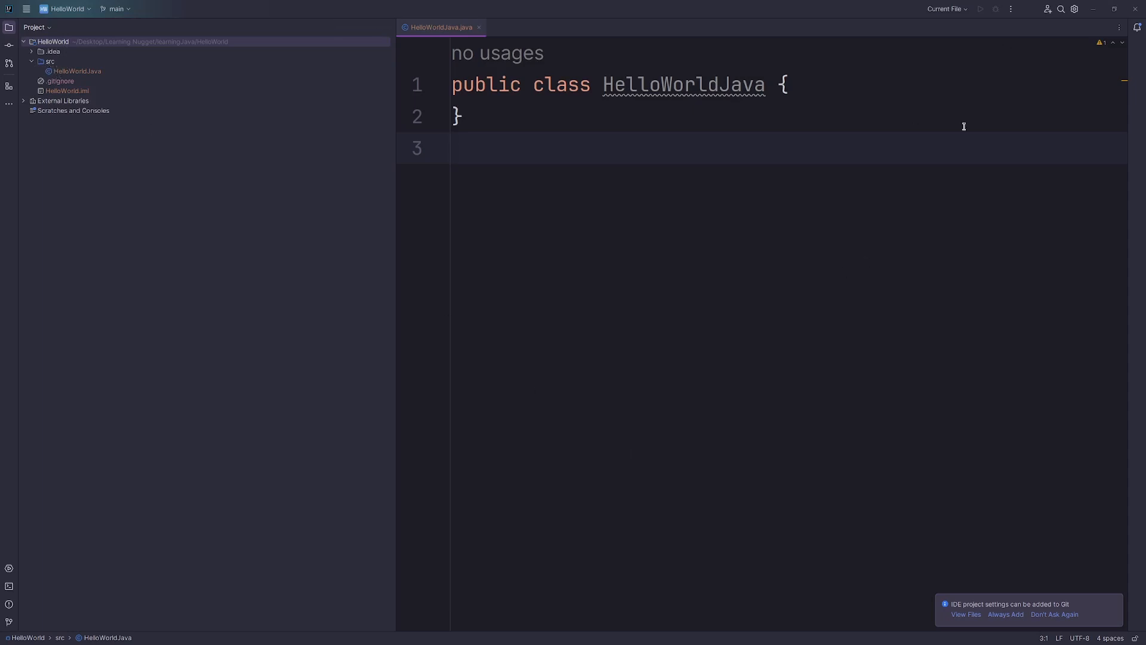
mouse_move(1019, 406)
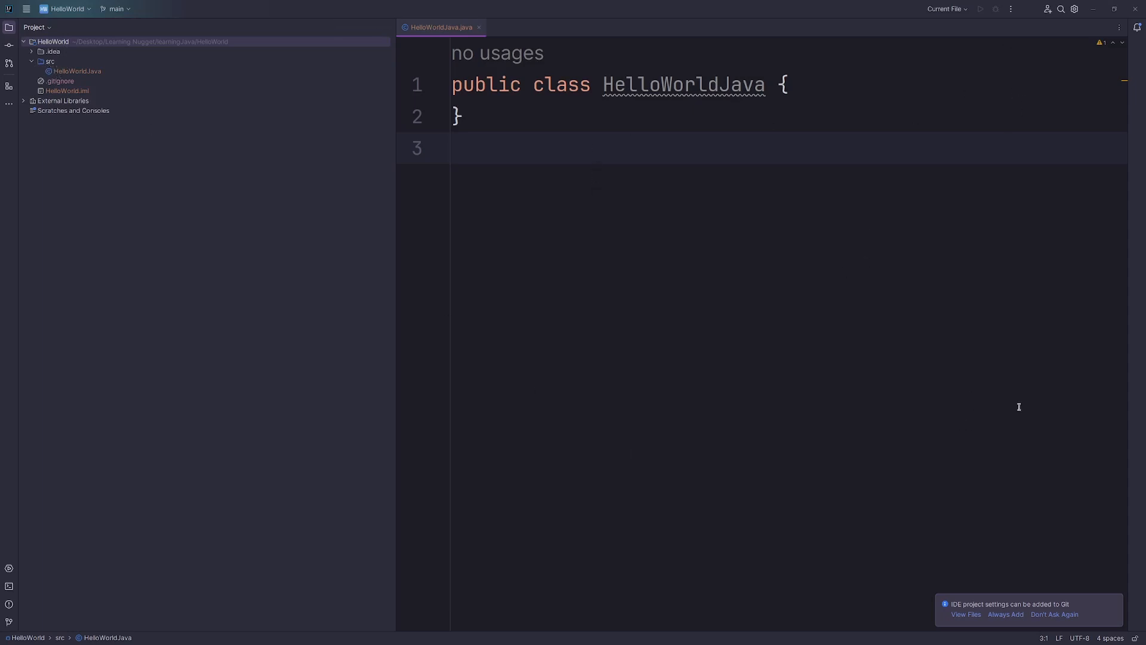
mouse_move(778, 260)
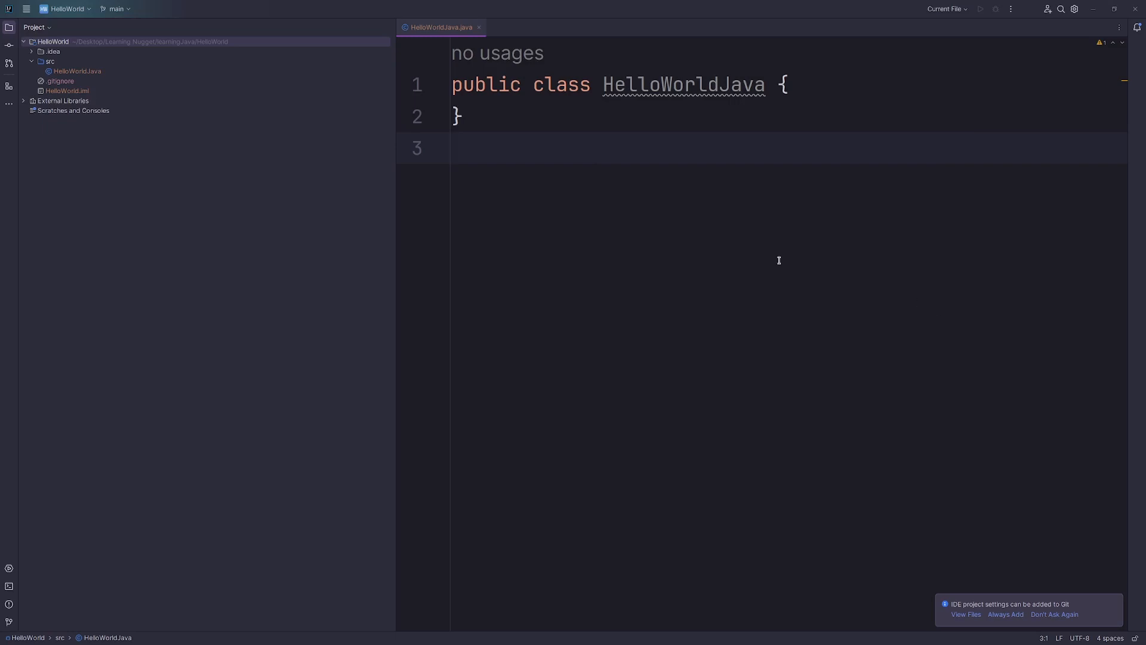
mouse_move(610, 153)
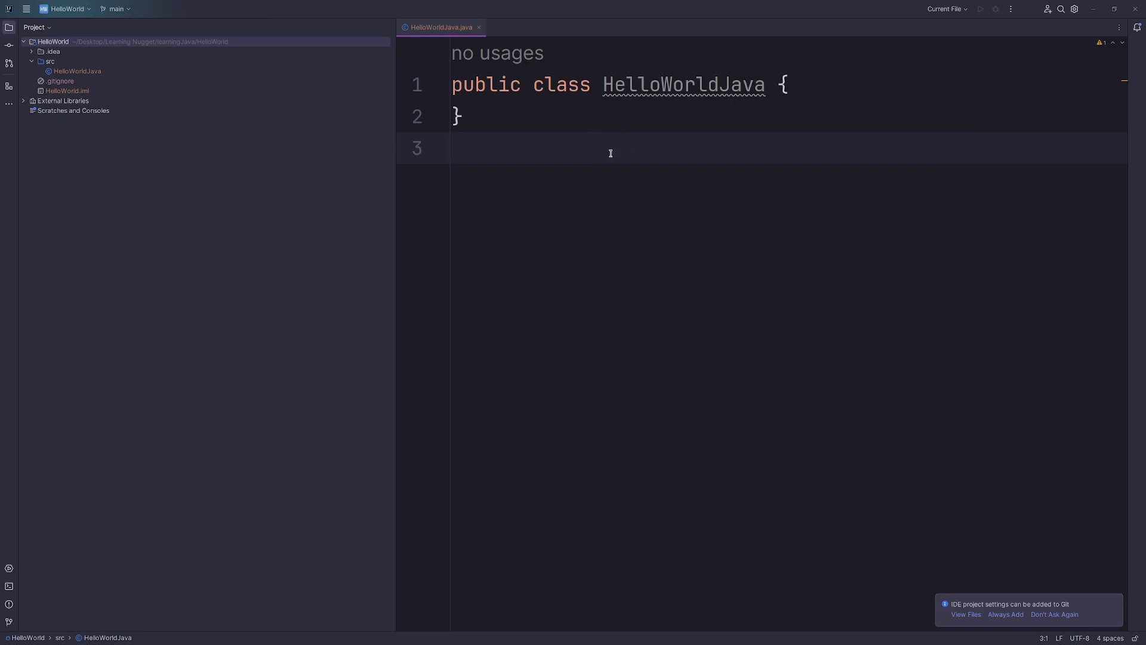
mouse_move(753, 293)
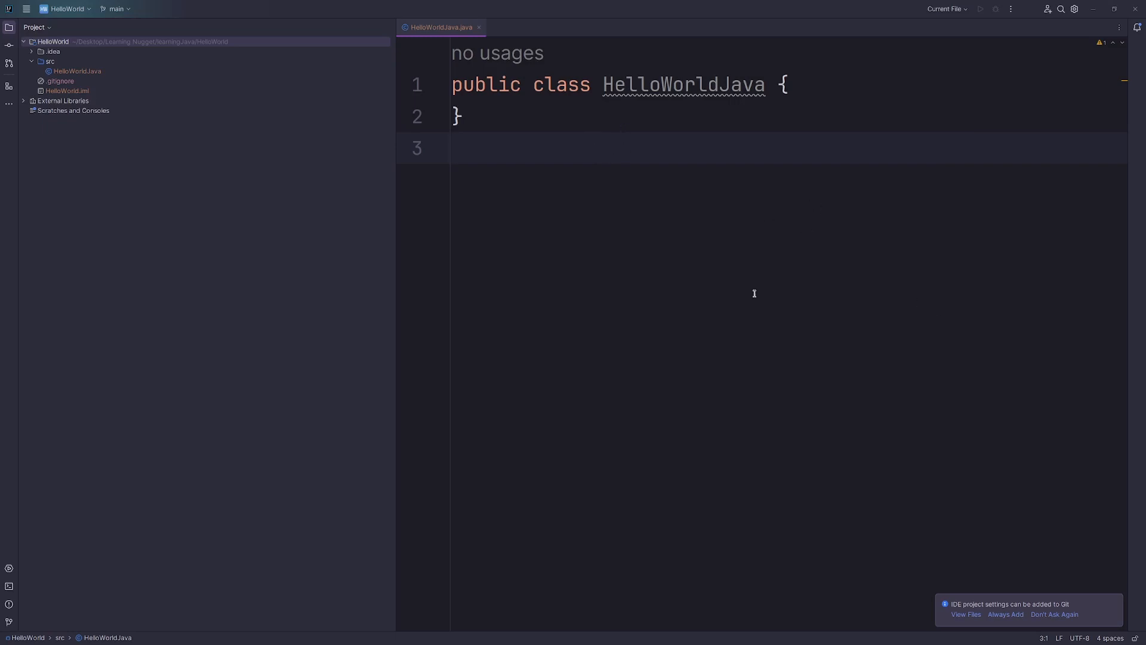
mouse_move(805, 98)
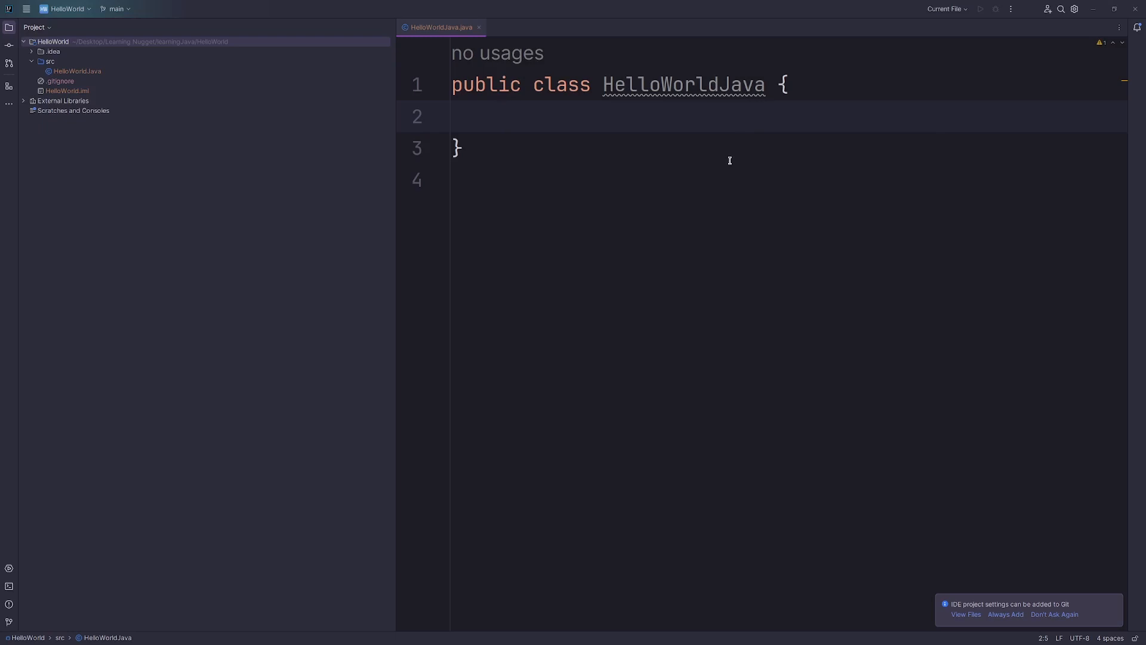
mouse_move(729, 168)
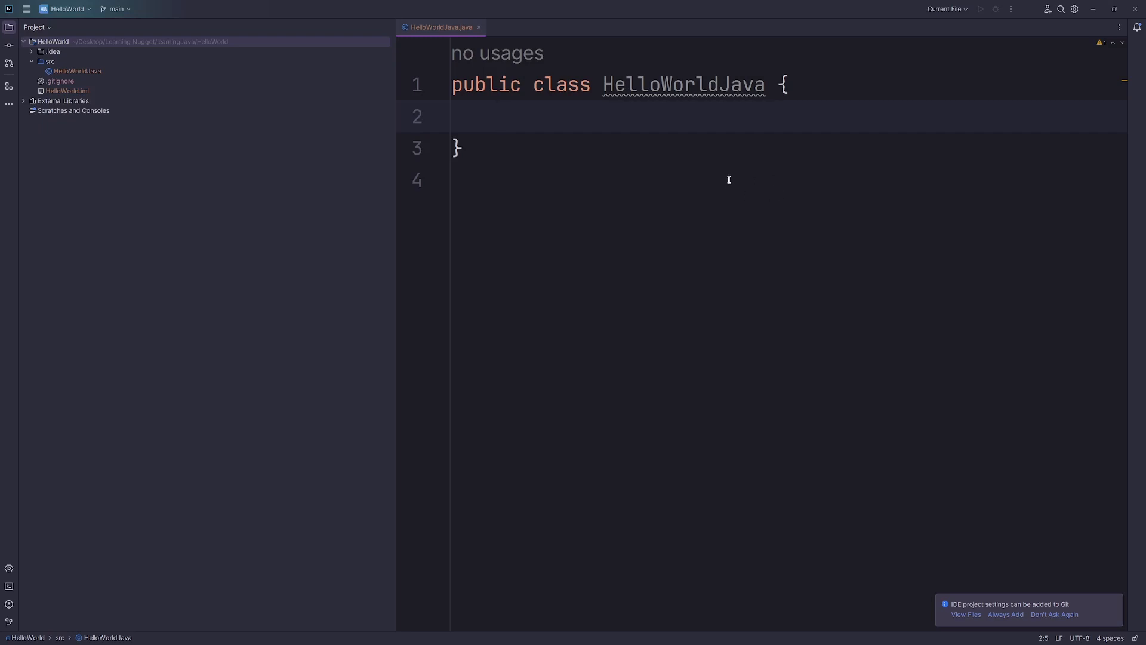
mouse_move(662, 184)
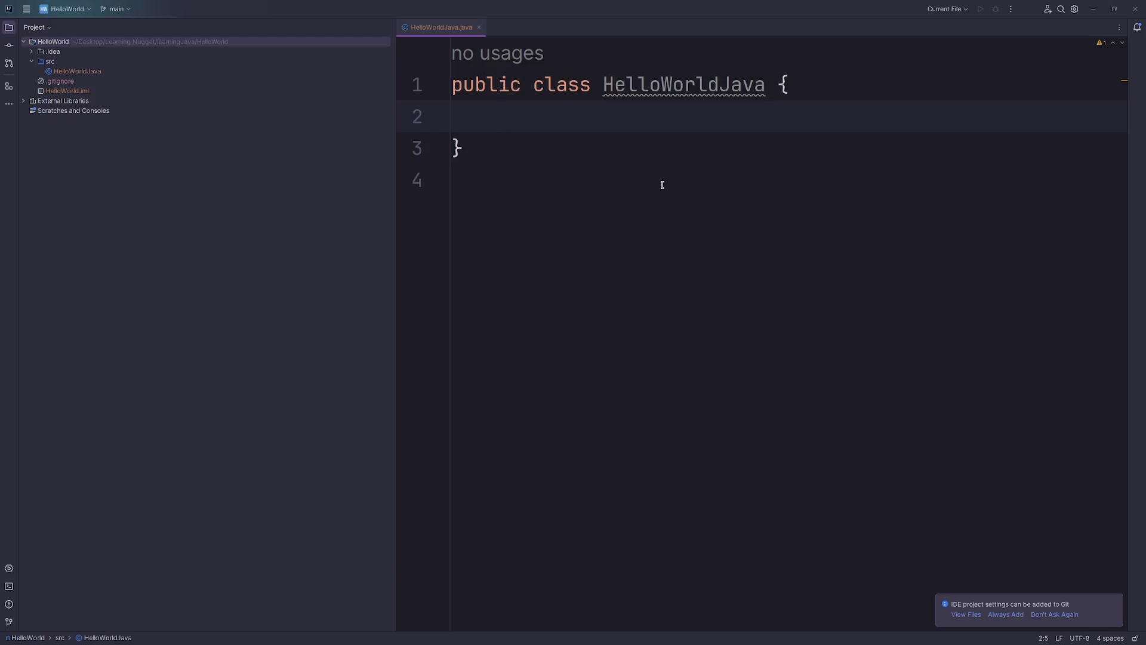
mouse_move(641, 152)
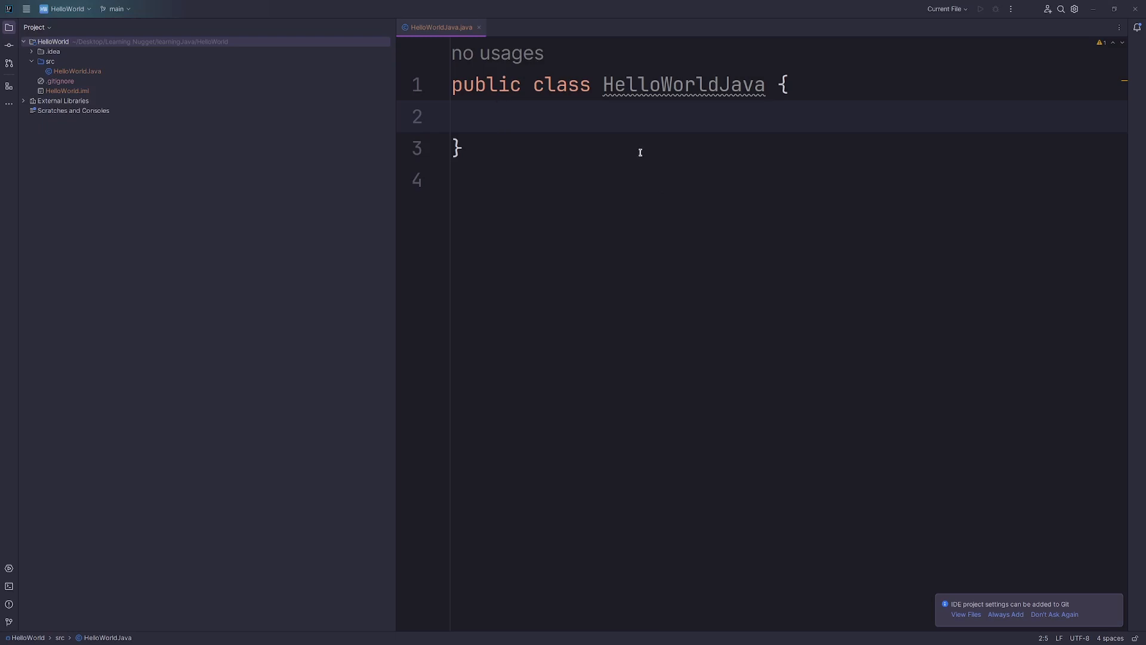
mouse_move(580, 234)
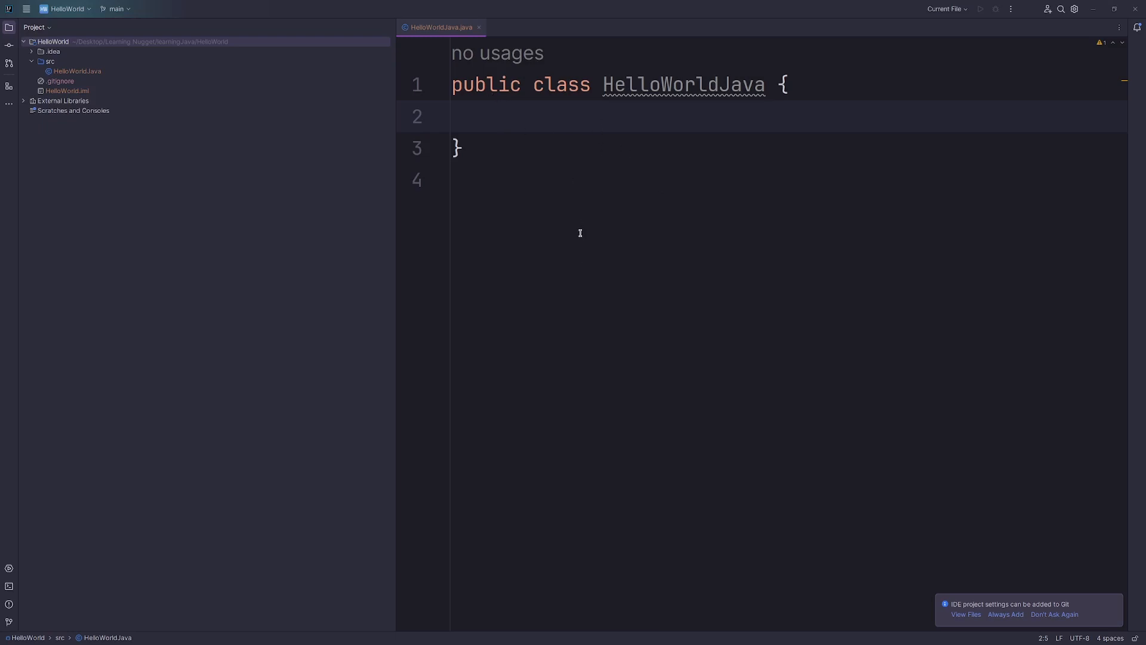
mouse_move(564, 141)
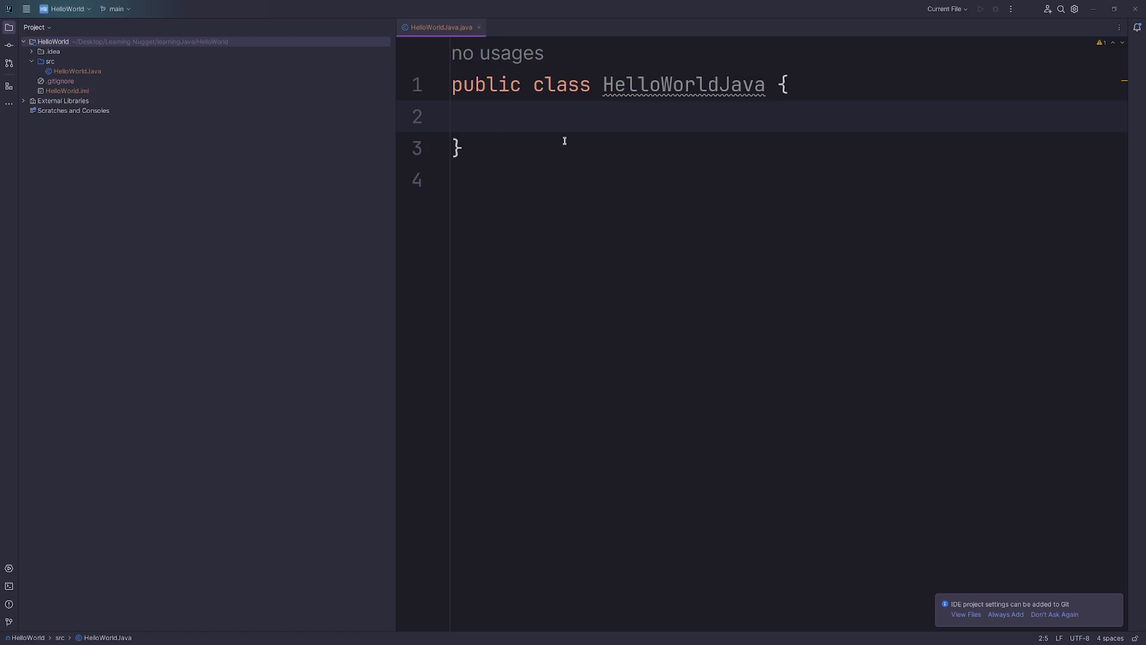
mouse_move(589, 198)
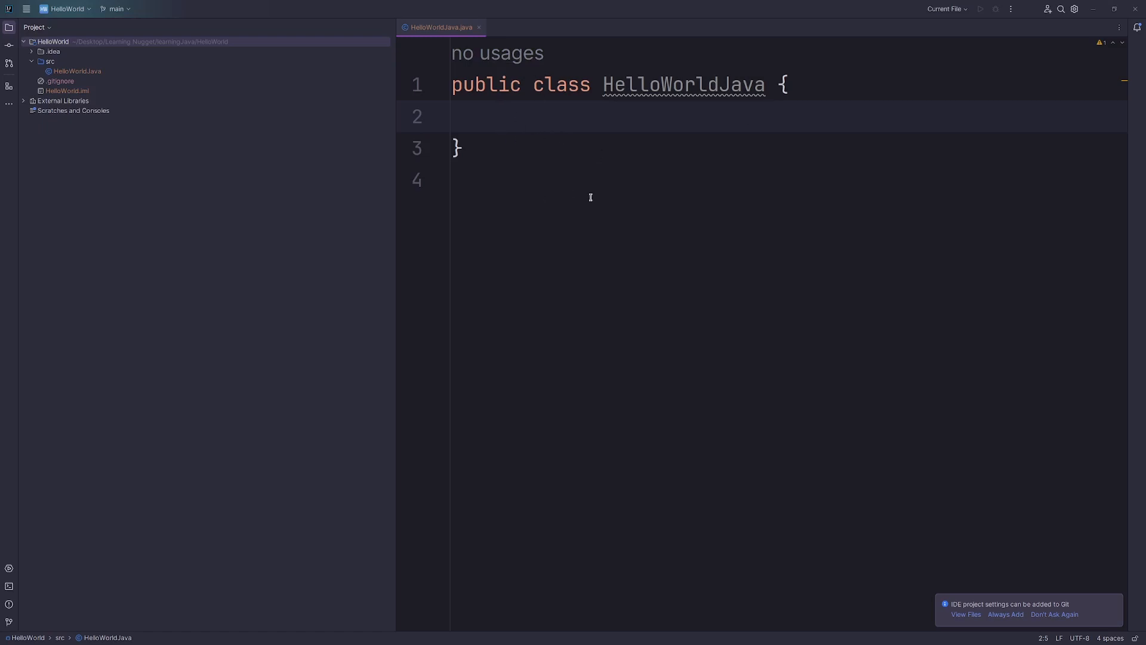
mouse_move(625, 155)
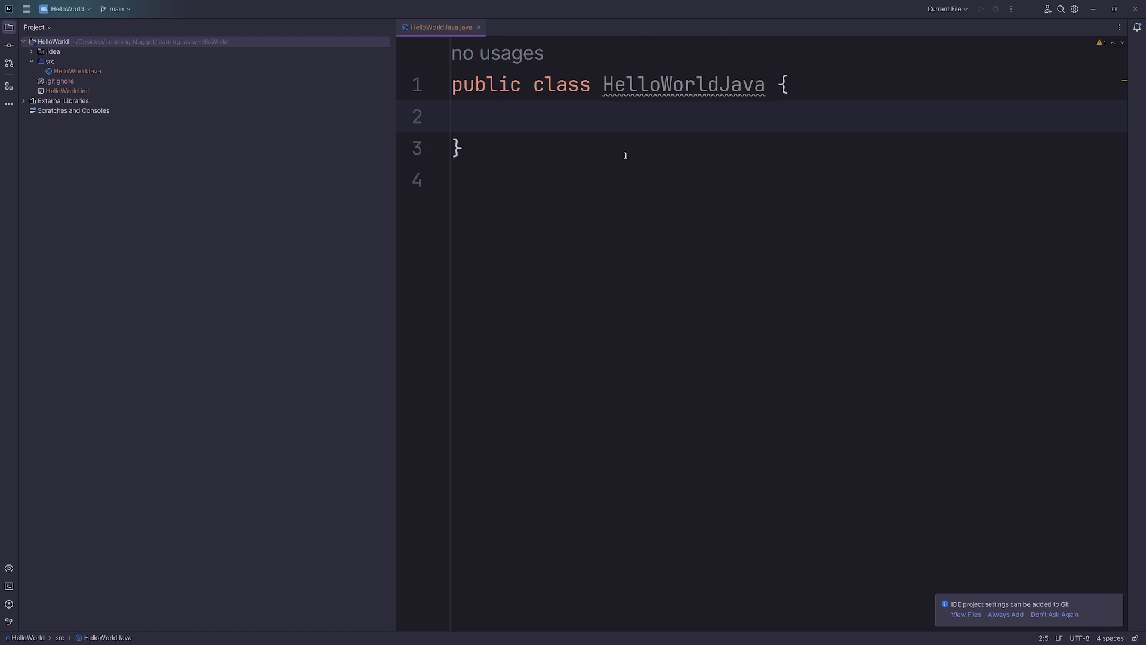
- Expand a main-method template into an empty public static void main(String[] args)
double_click(683, 84)
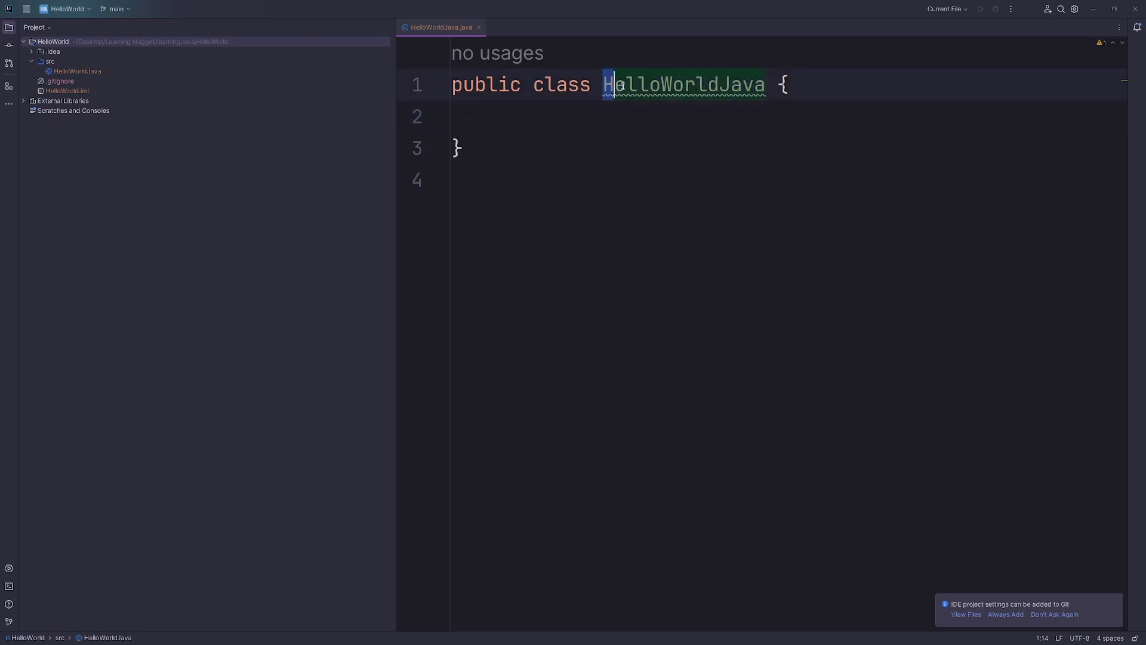
double_click(683, 84)
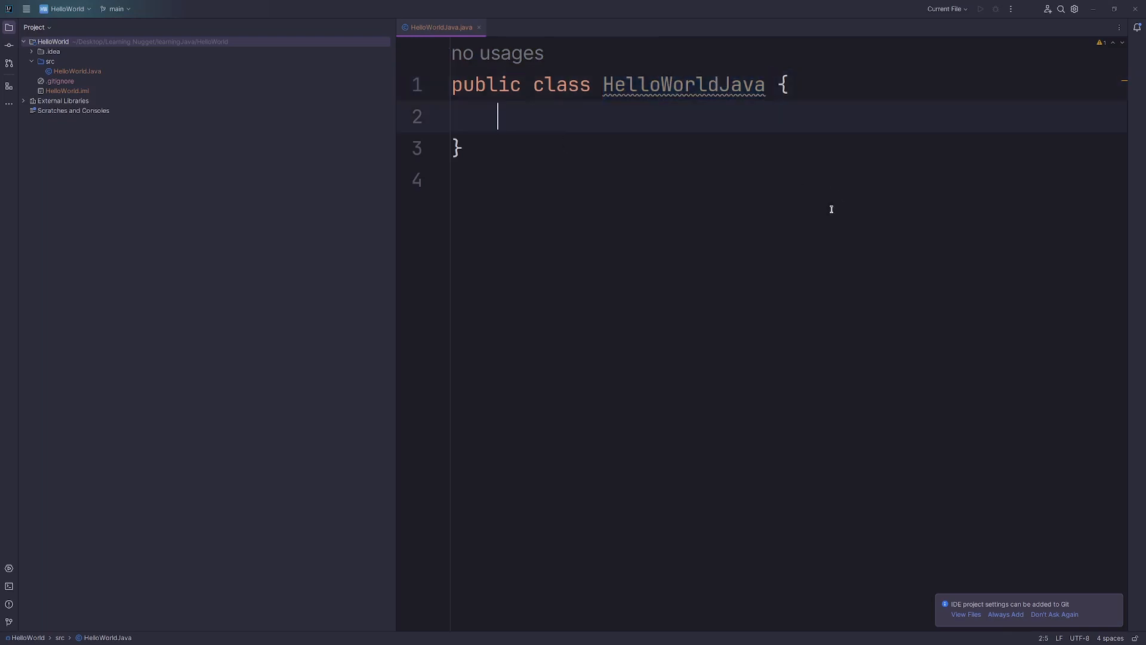
mouse_move(833, 219)
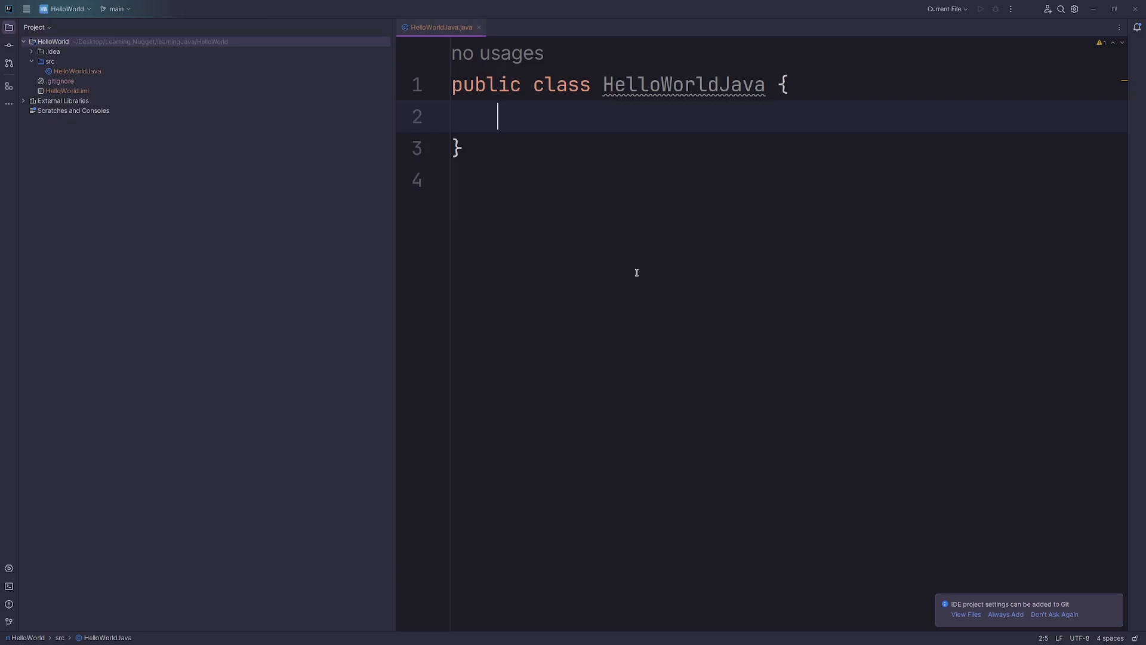
mouse_move(639, 258)
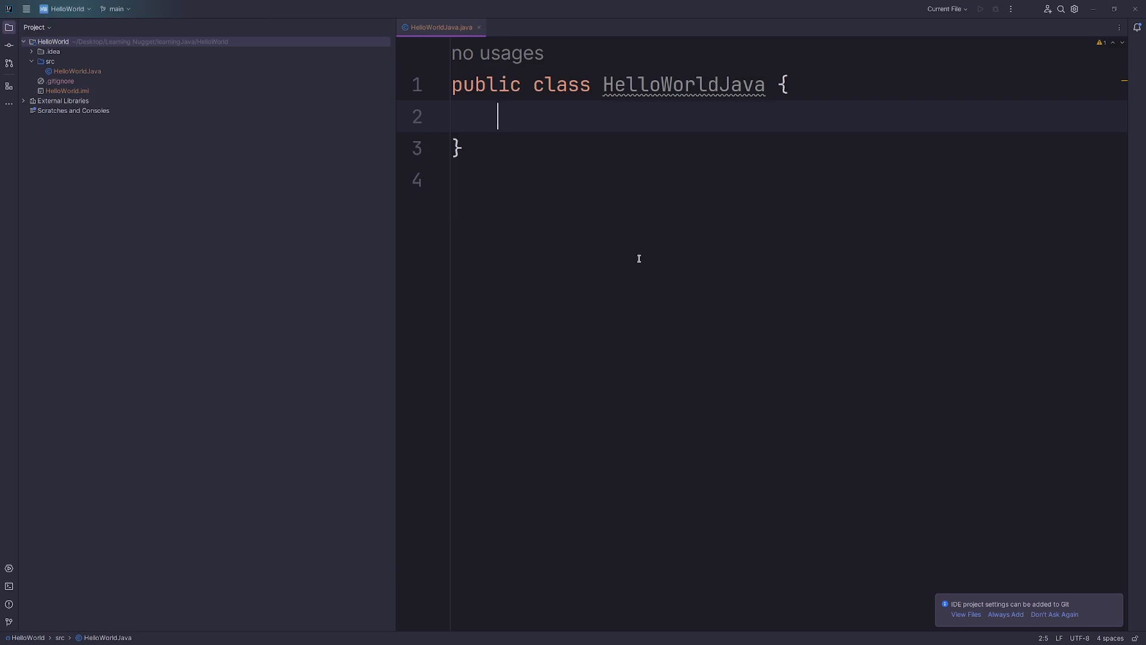
text(pscv)
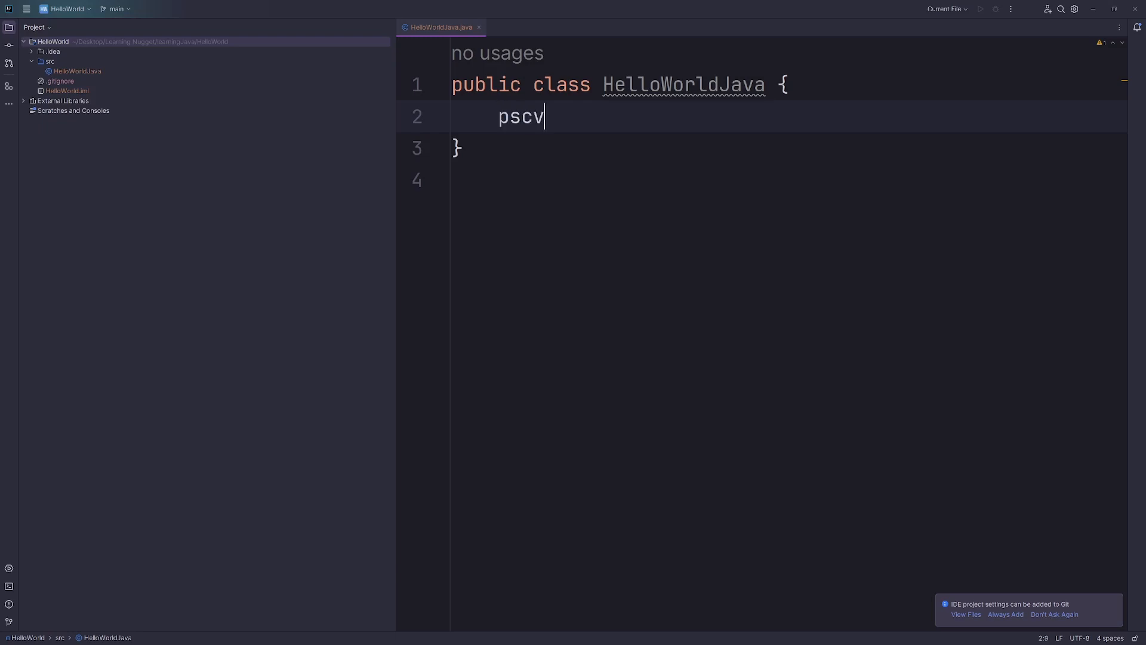
key(Tab)
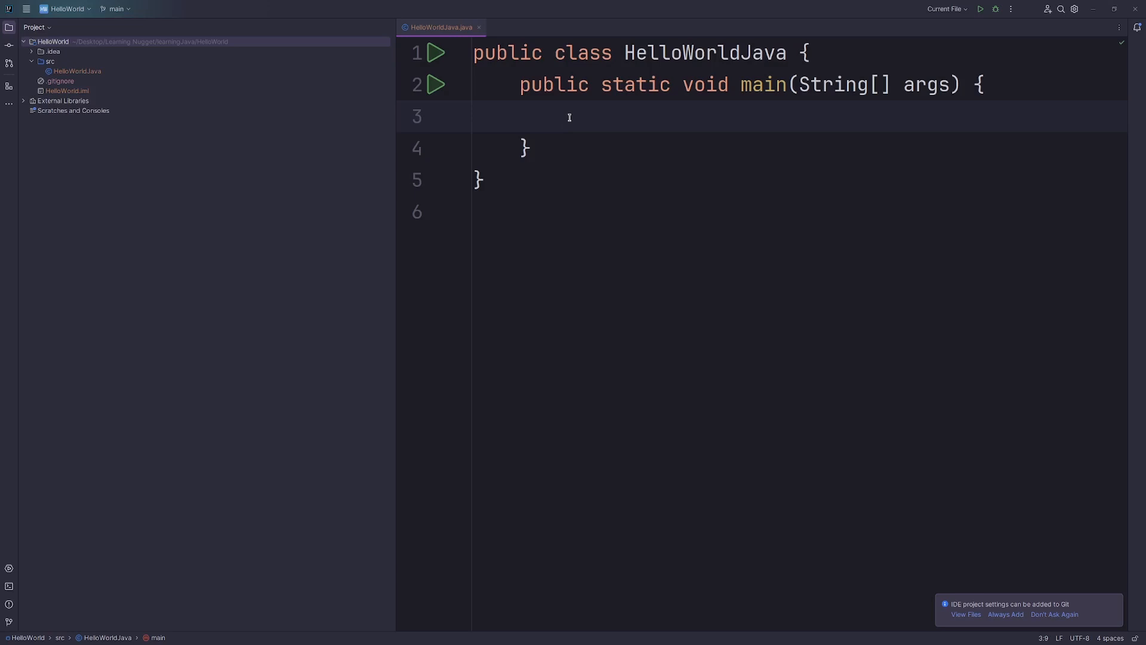
click(566, 116)
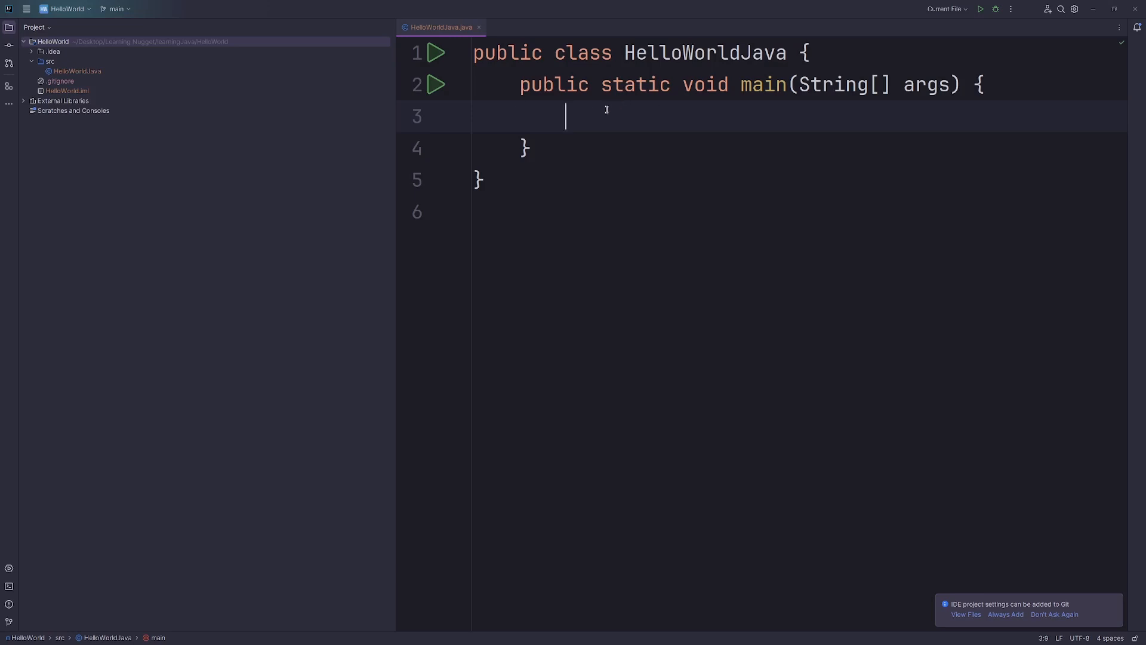
mouse_move(598, 190)
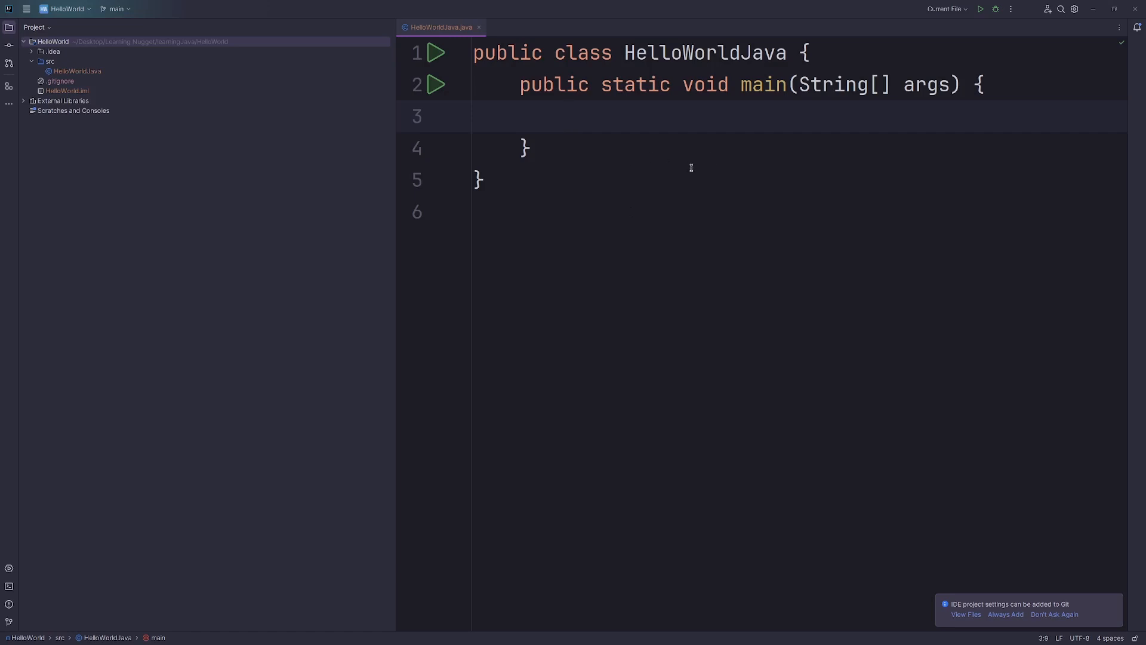
click(565, 116)
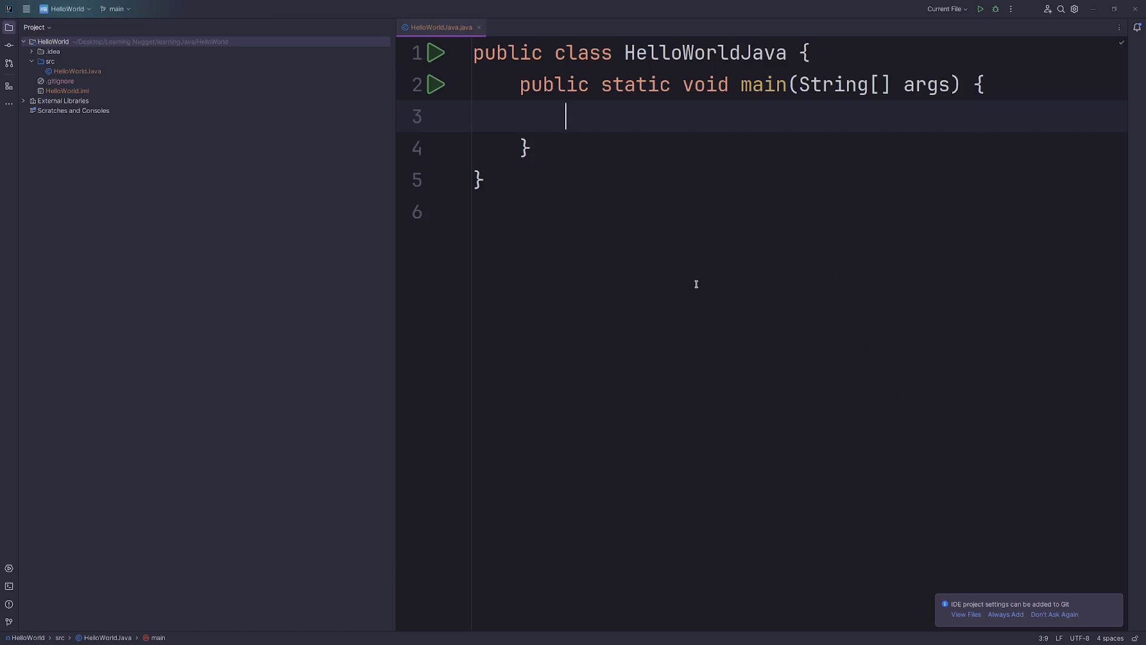
mouse_move(723, 215)
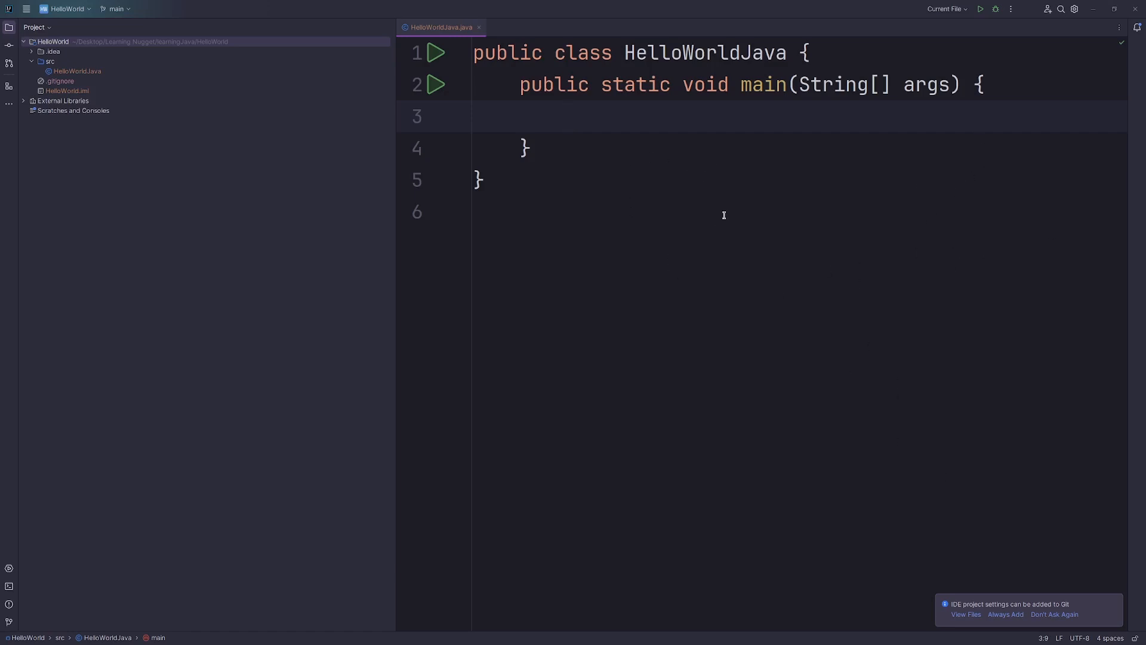
- Write a print statement in main, leaving the error-flagged Stem.out.print();
text(Stem.out.)
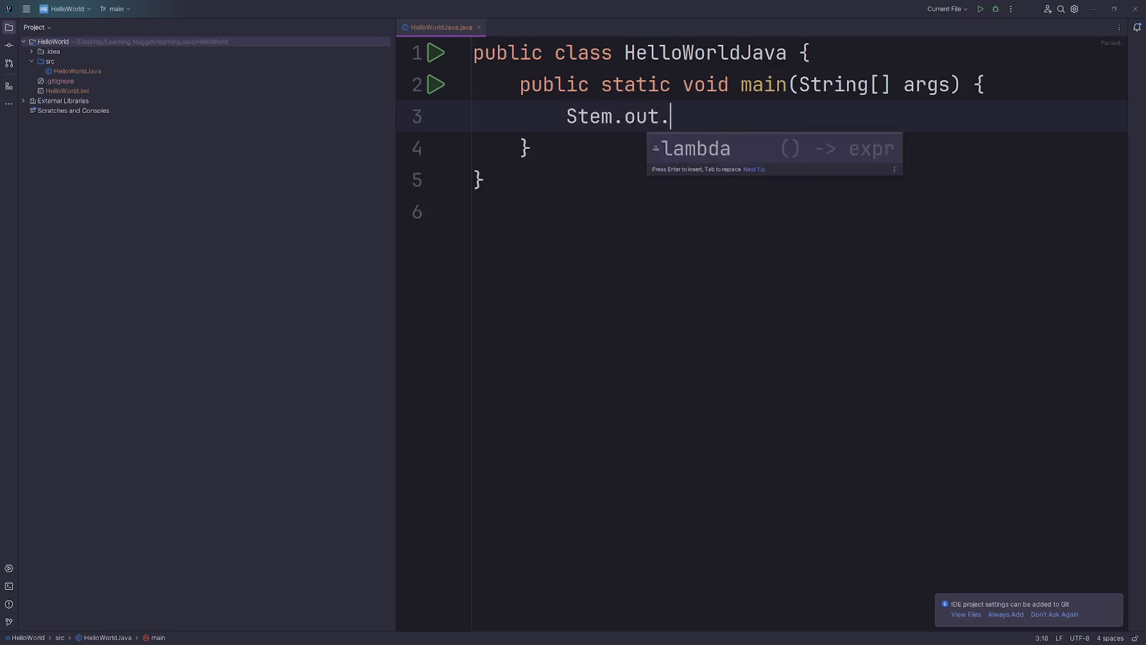
text(print())
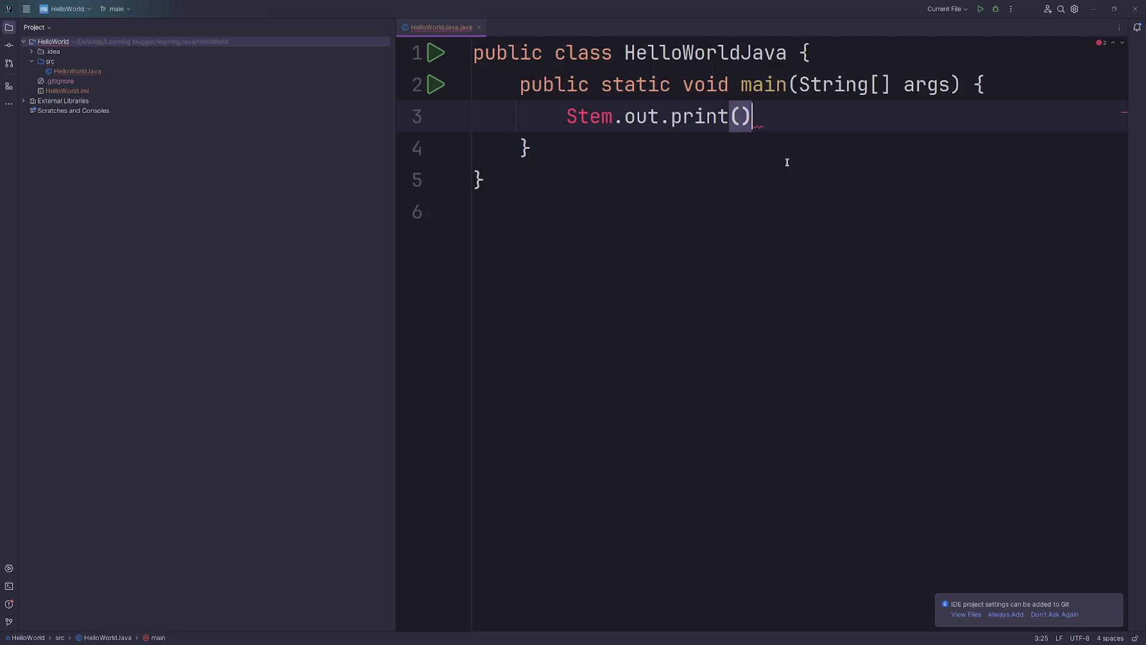
text(;)
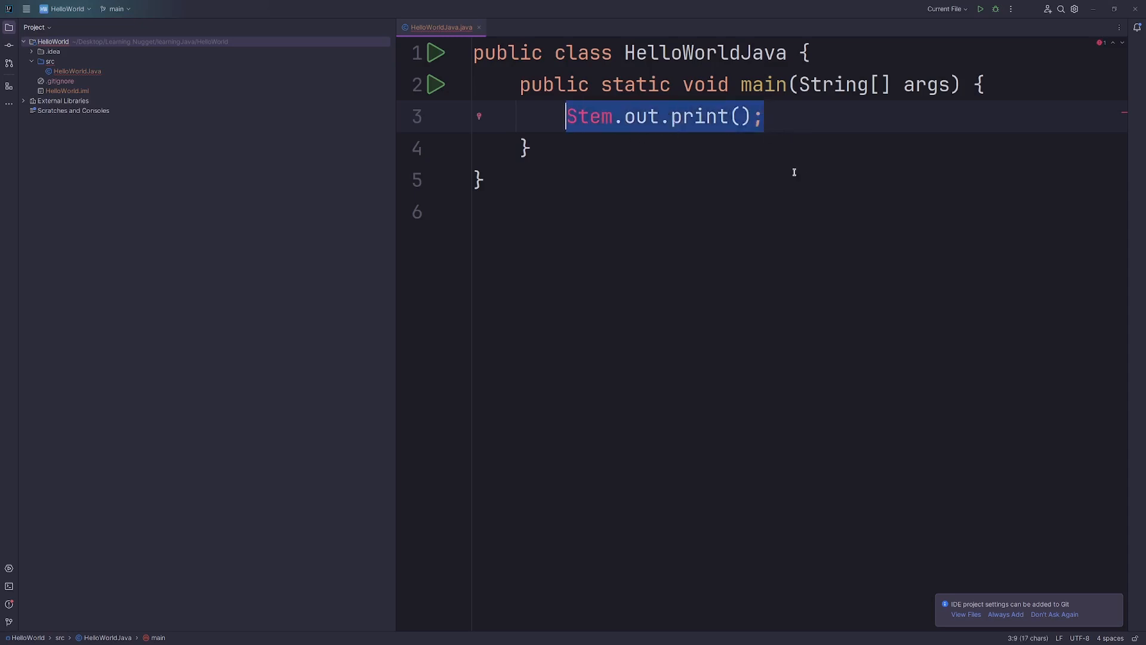
- Replace the print line with int num = 3.1; and apply the cast-to-int fix
text(int)
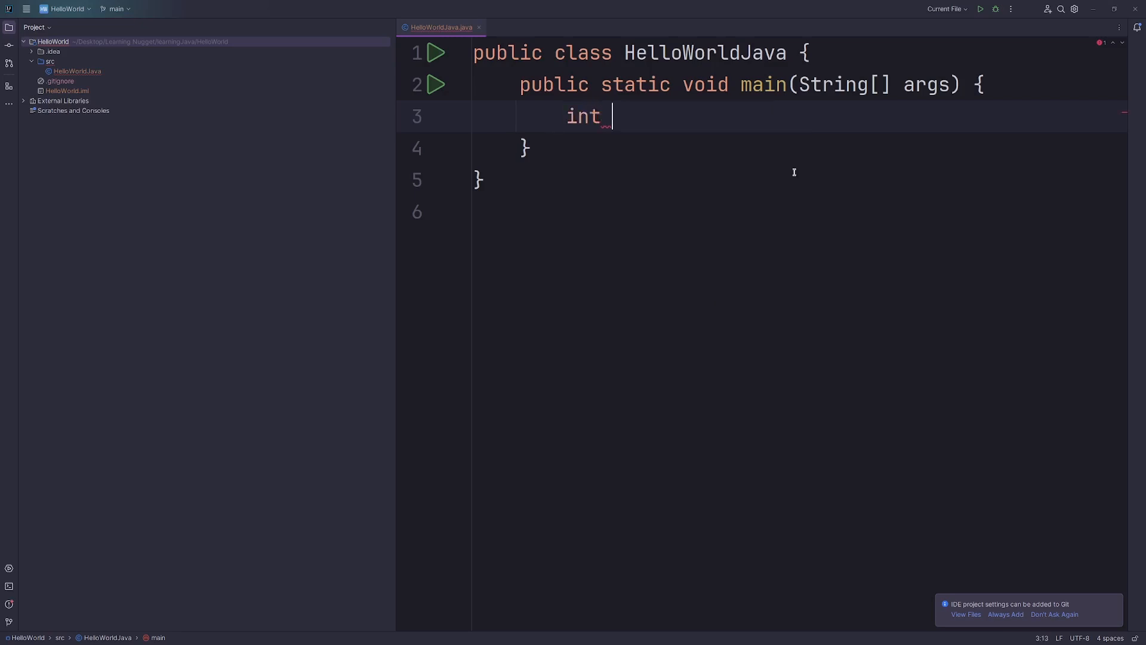
text(num =)
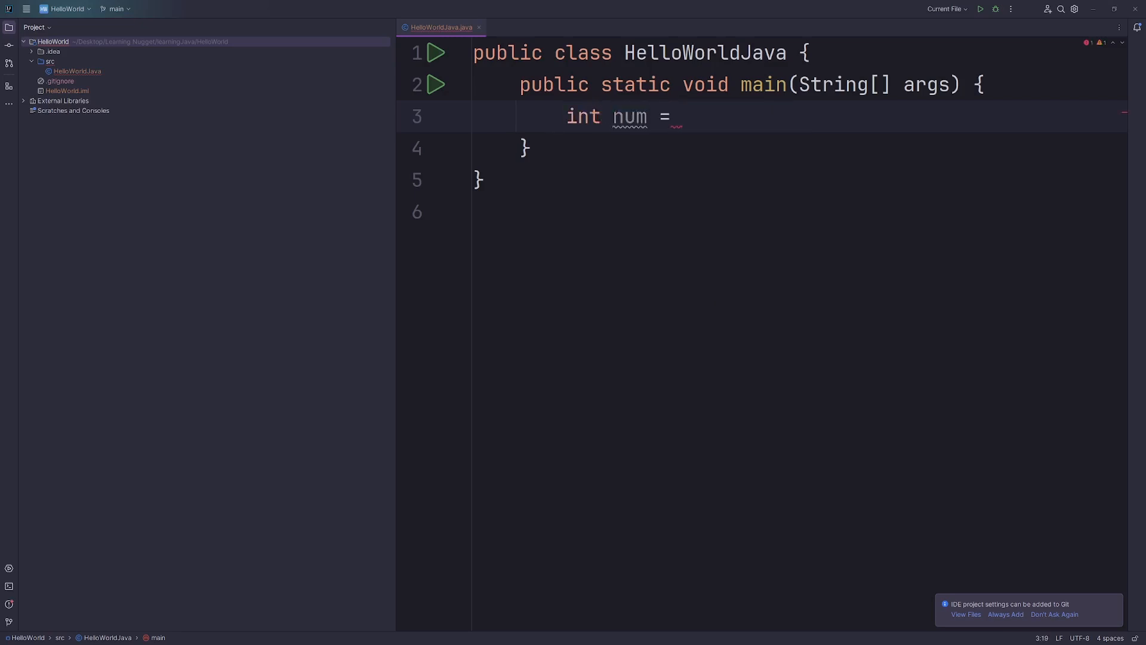
text(3,1;)
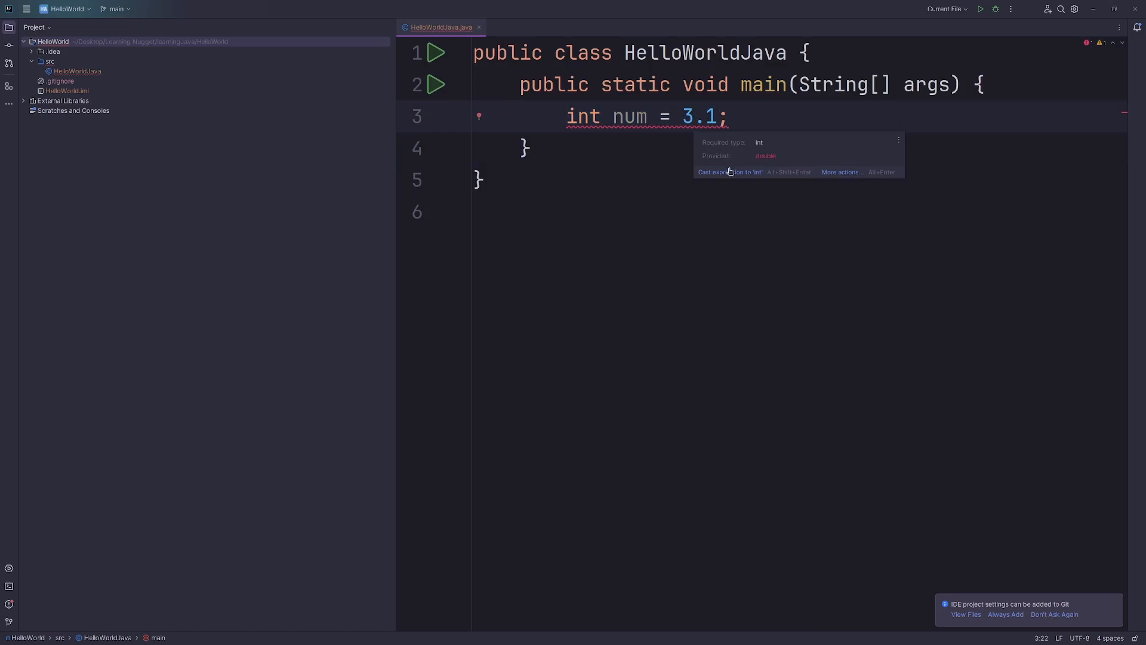
mouse_move(730, 172)
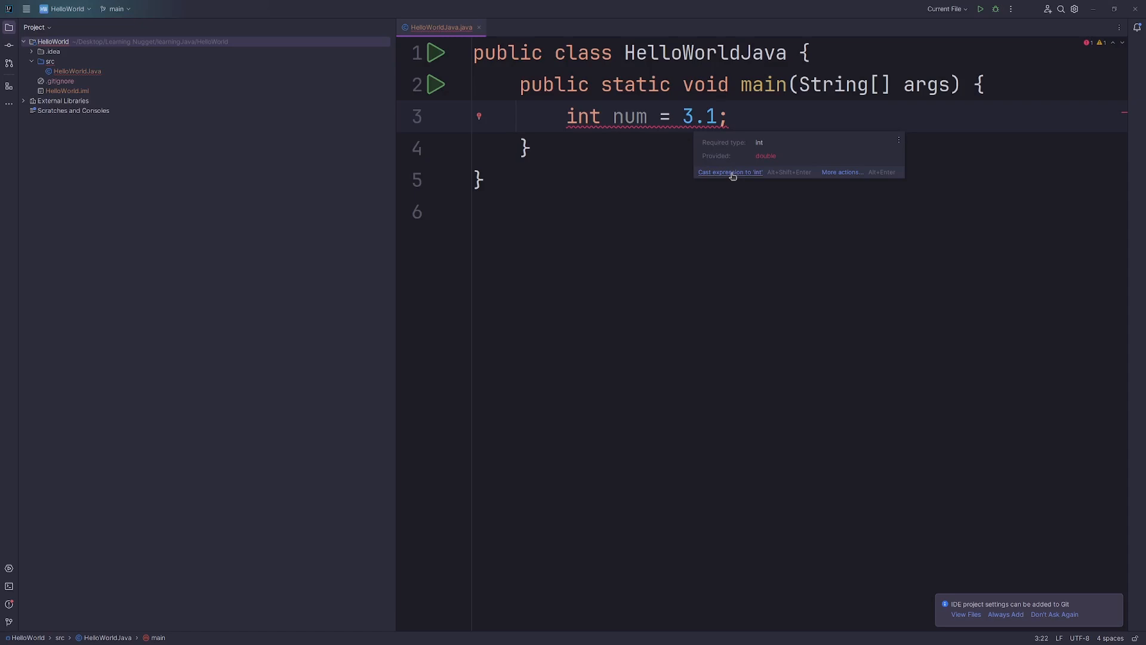
click(728, 172)
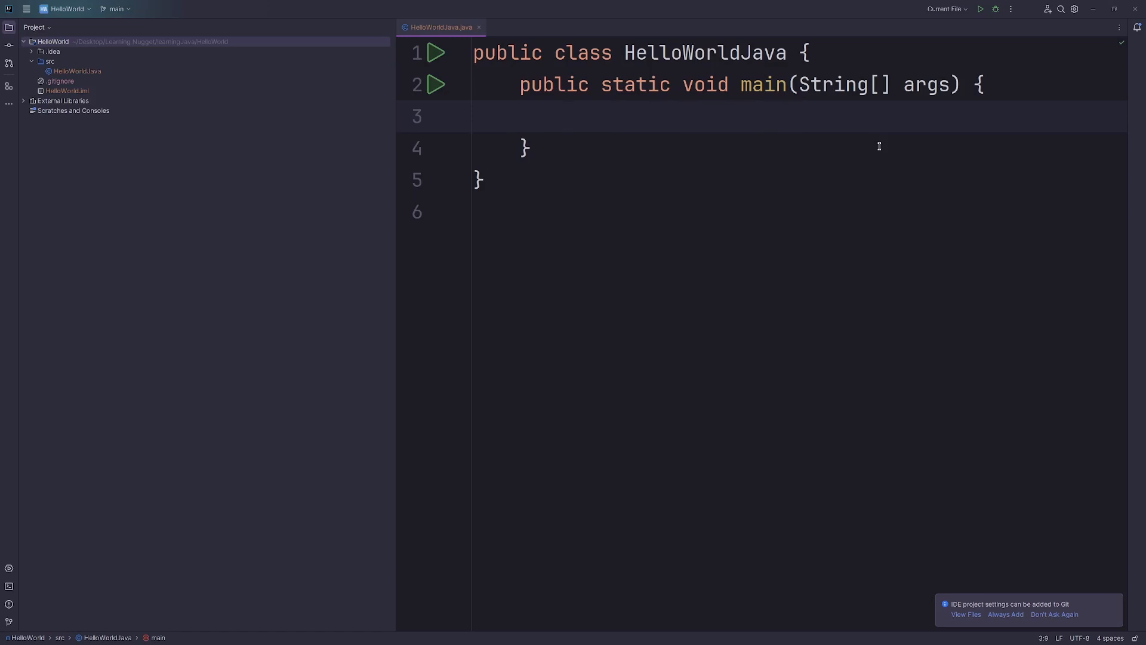
- Write System.out.println("Hello World"); in main and run the program
text(System.out.)
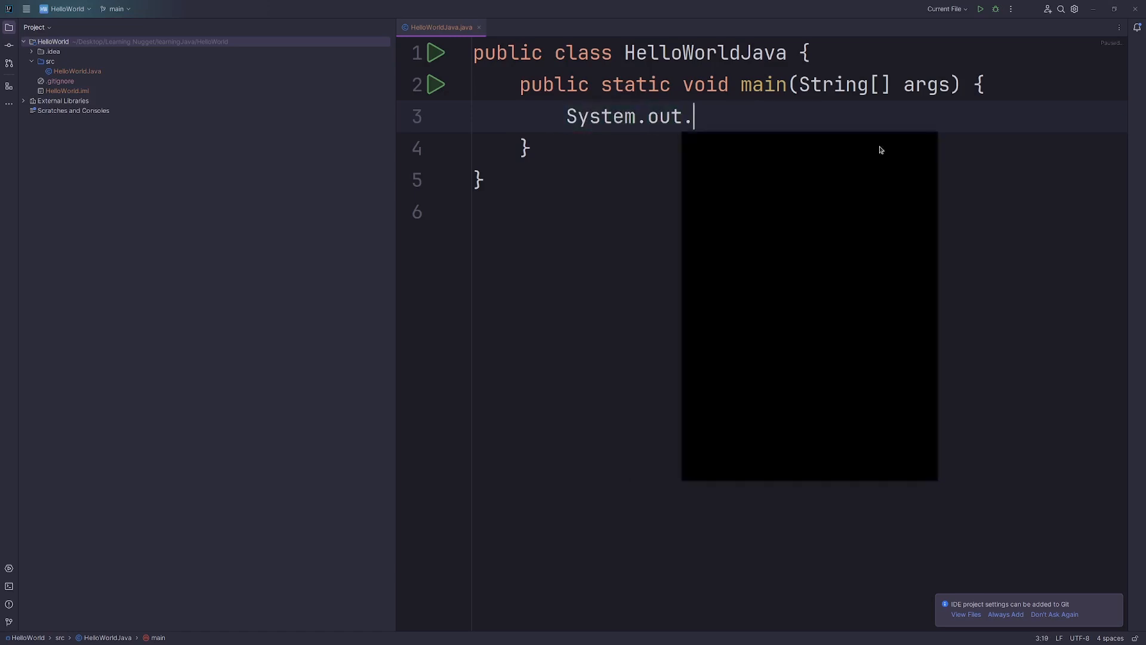
text(println("Hello World");)
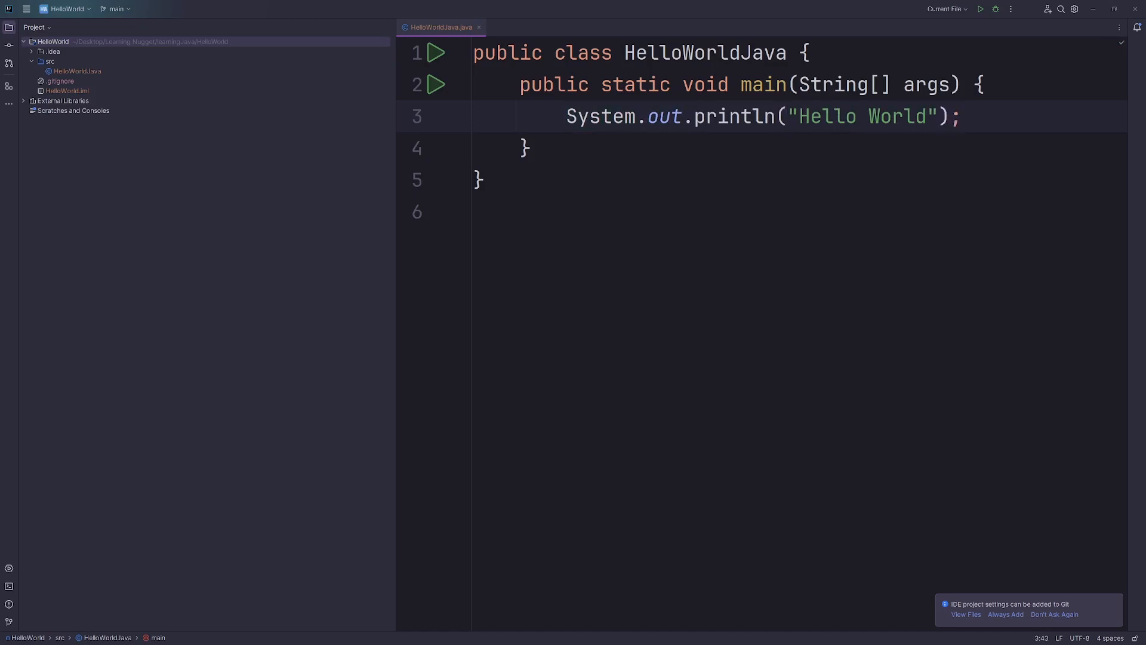
mouse_move(980, 9)
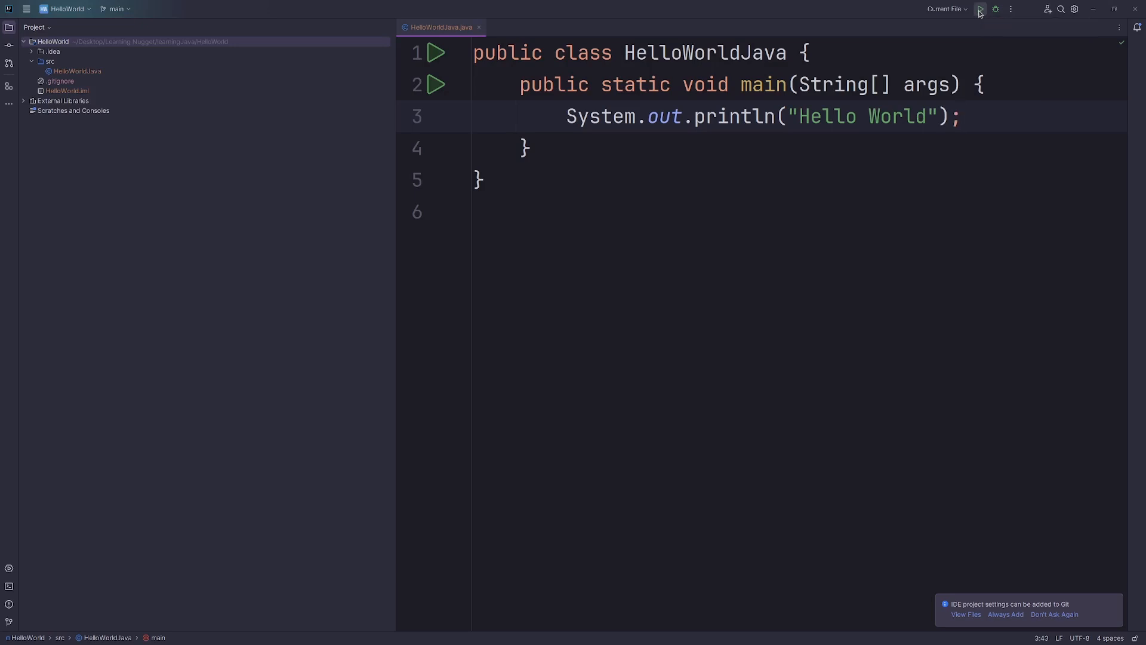
click(979, 9)
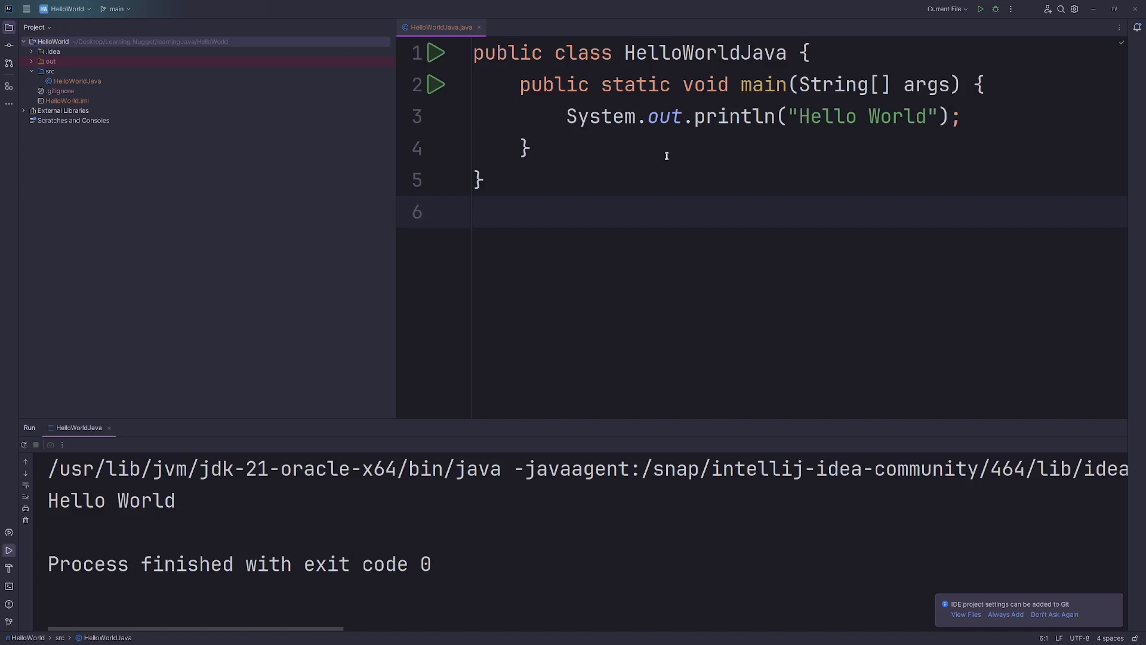
- Check the Run output showing Hello World and exit code 0
click(480, 179)
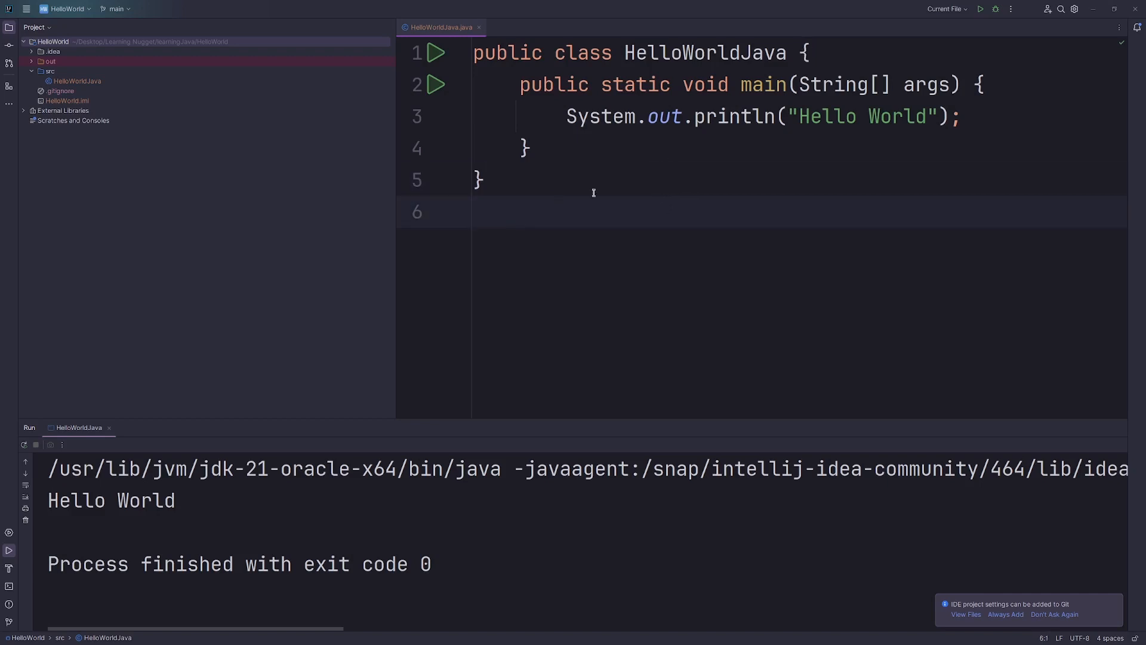
- Close the IntelliJ IDEA window and confirm Exit
key(ctrl+a)
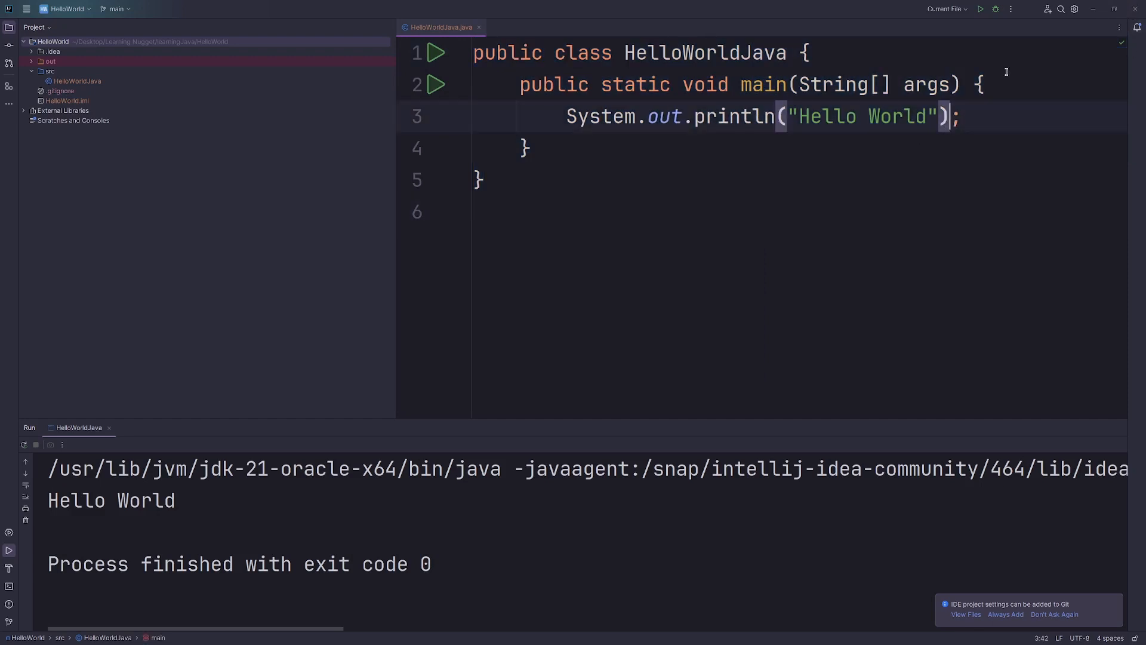
click(1138, 9)
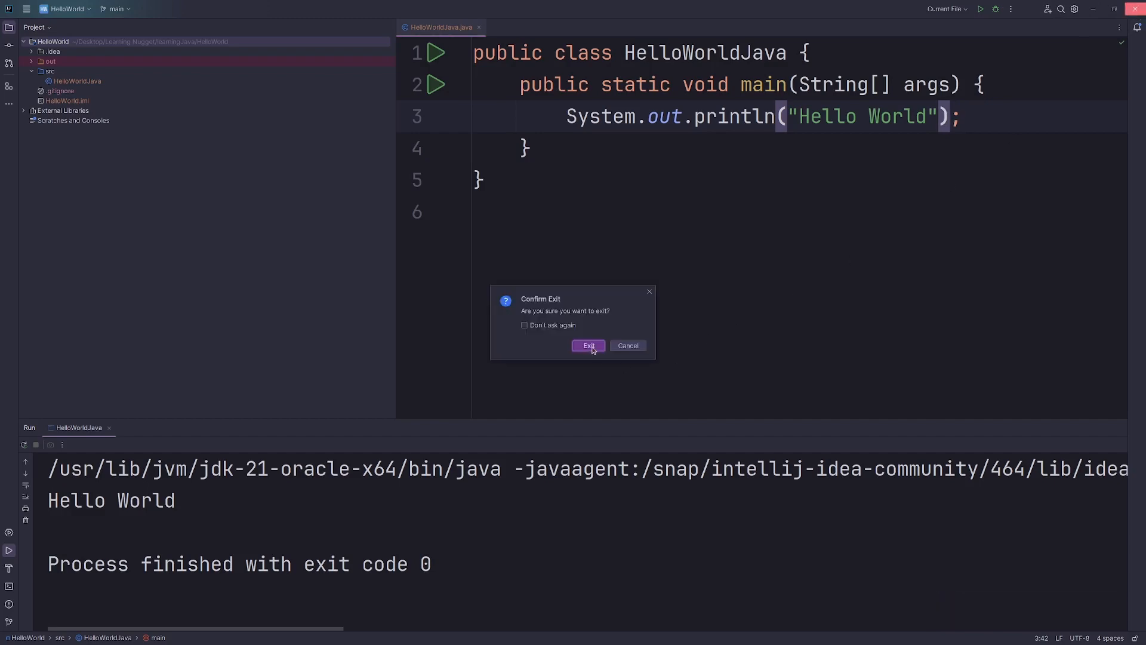
click(588, 345)
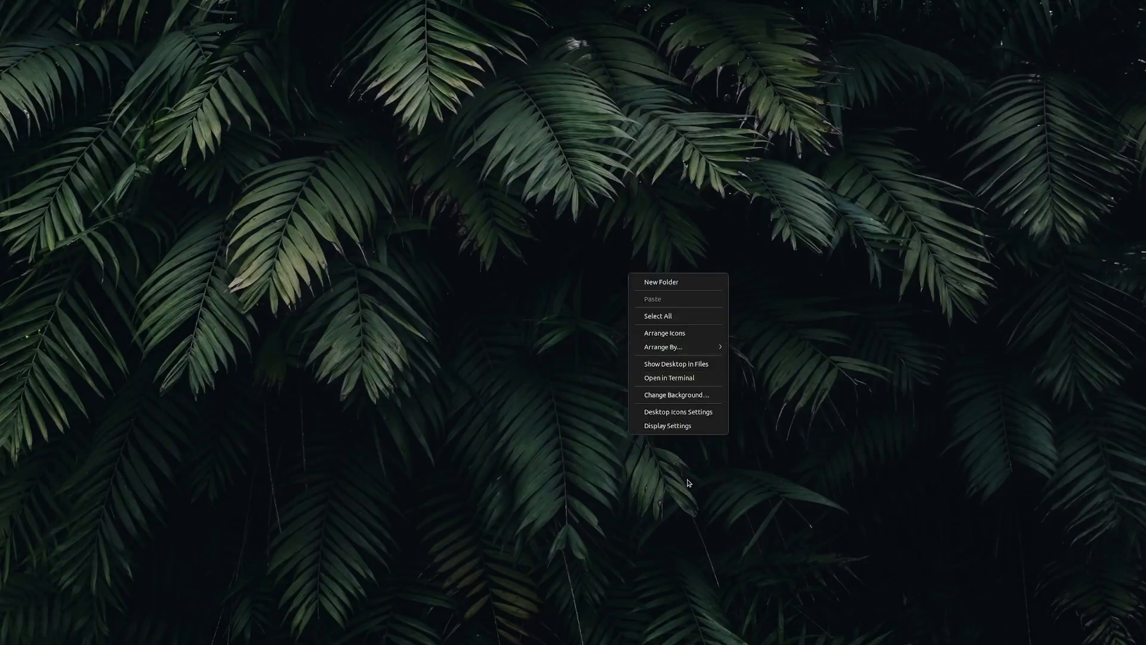
- Open a terminal in the Desktop folder and launch gedit
click(668, 378)
text(ge)
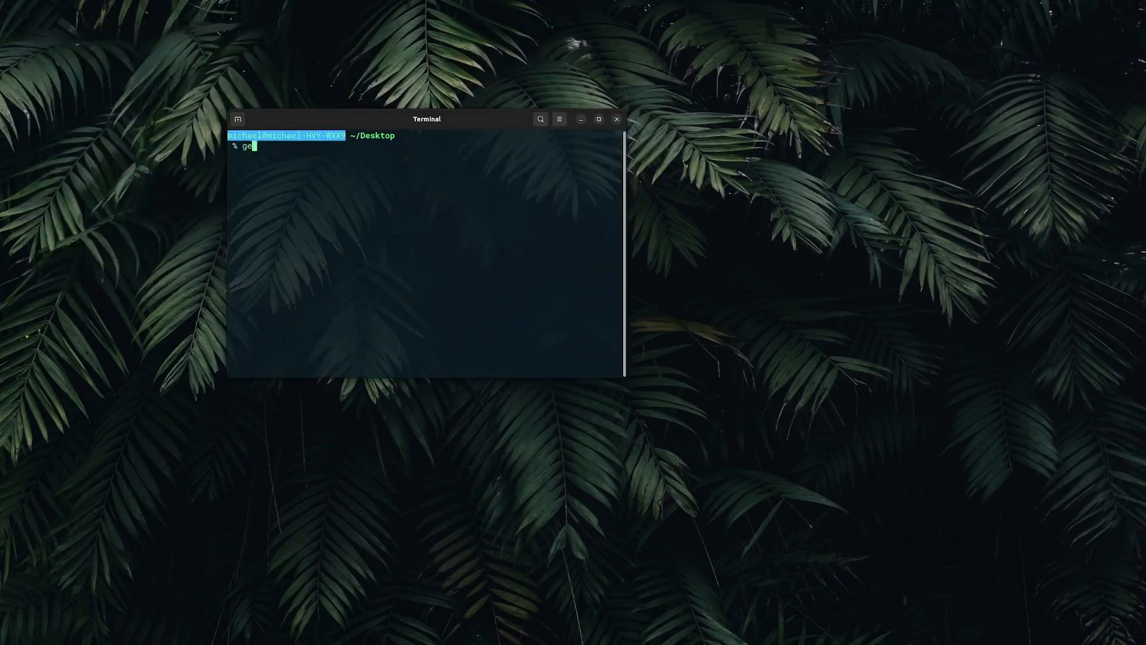
text(dit)
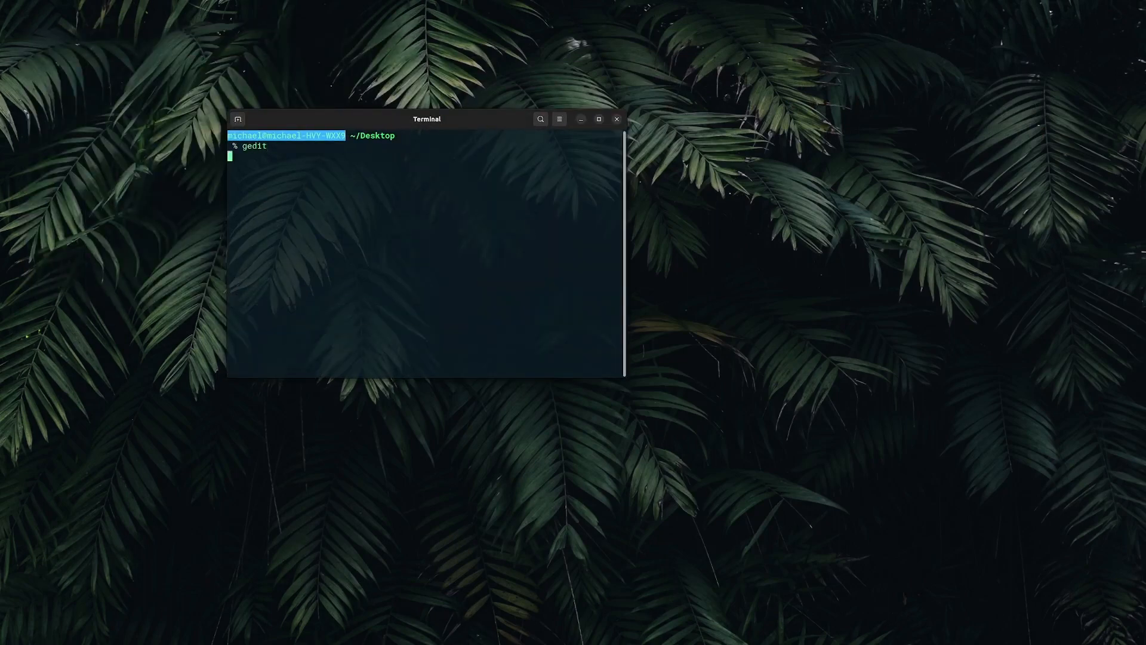
key(Return)
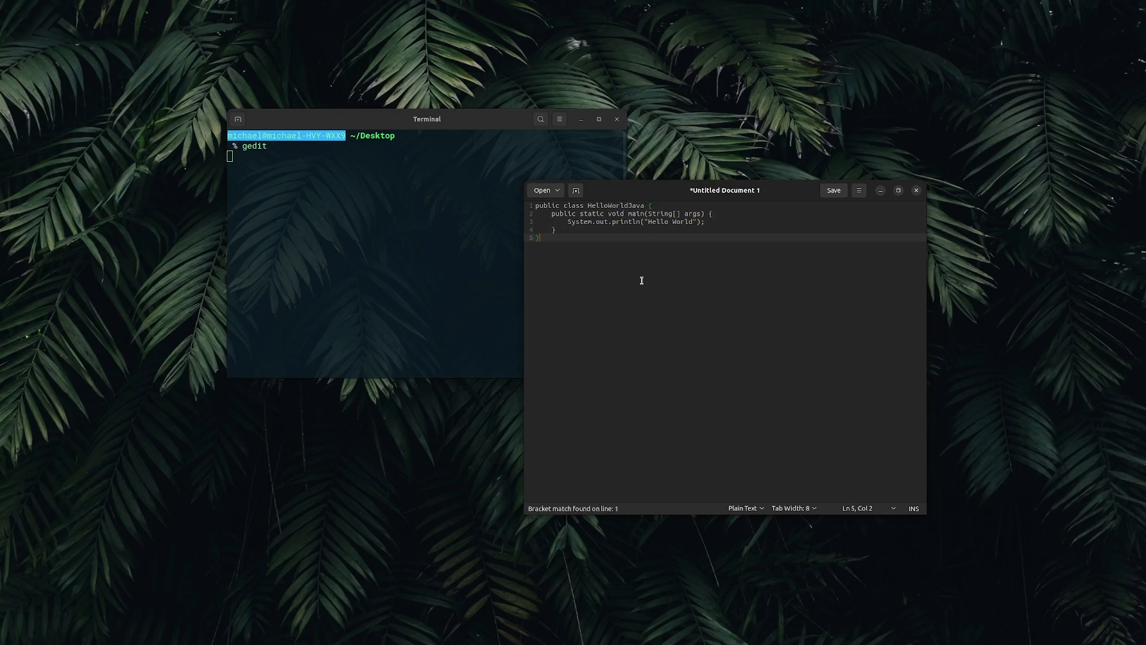
- Save the gedit document as HelloWorld.java on the Desktop
click(833, 190)
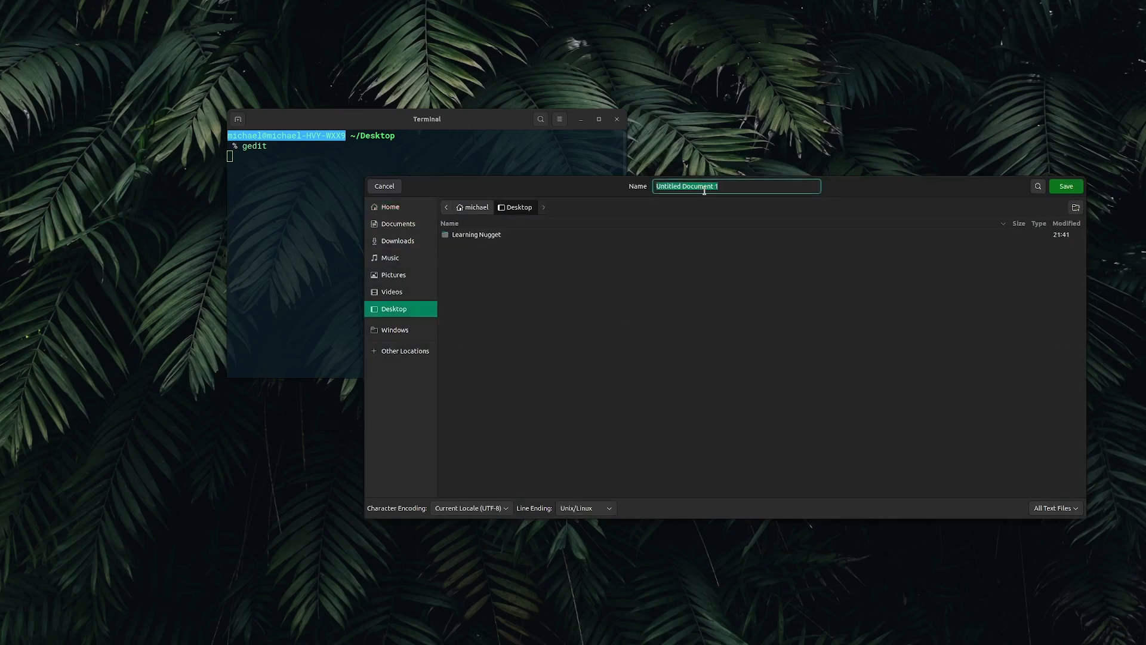
text(HelloWorld)
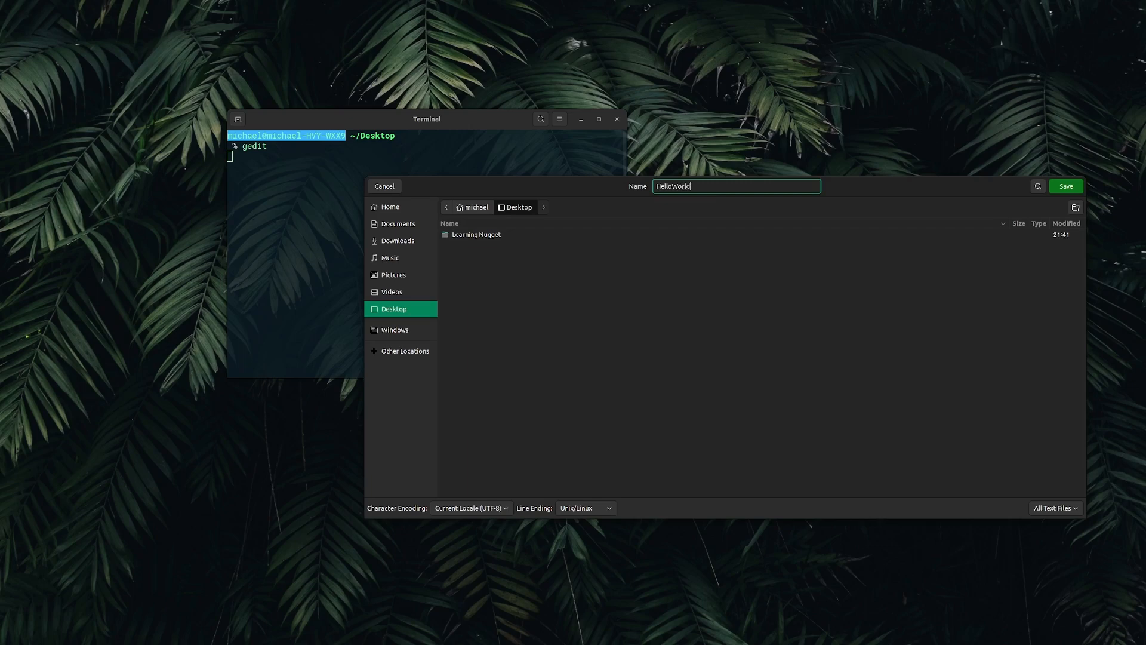
text(.java)
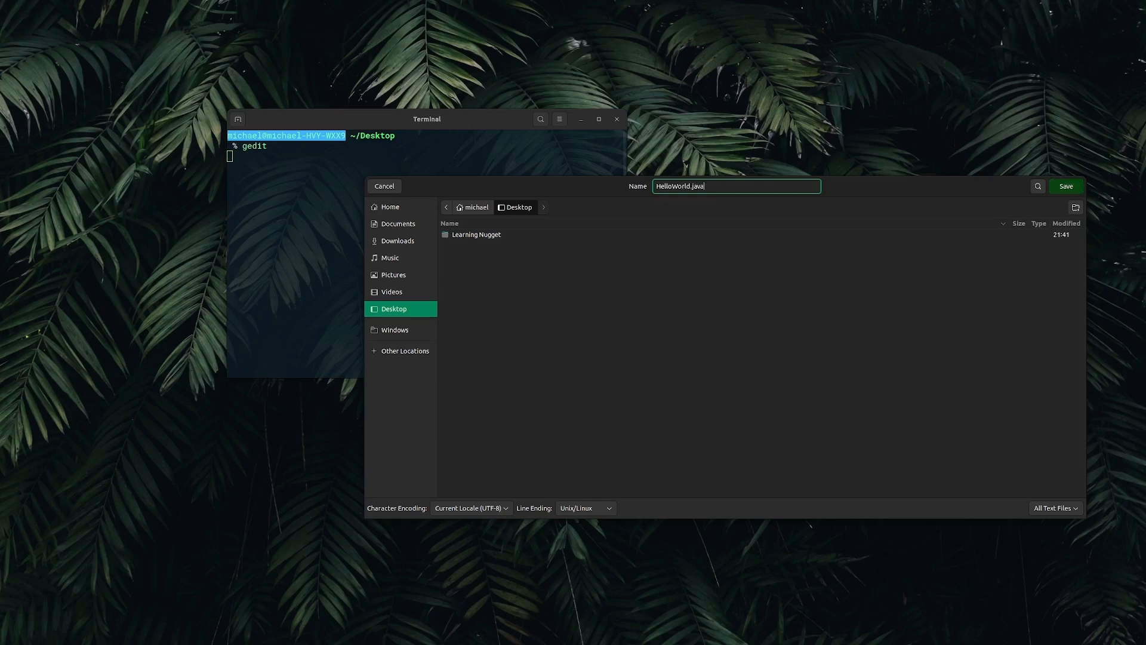
click(1064, 186)
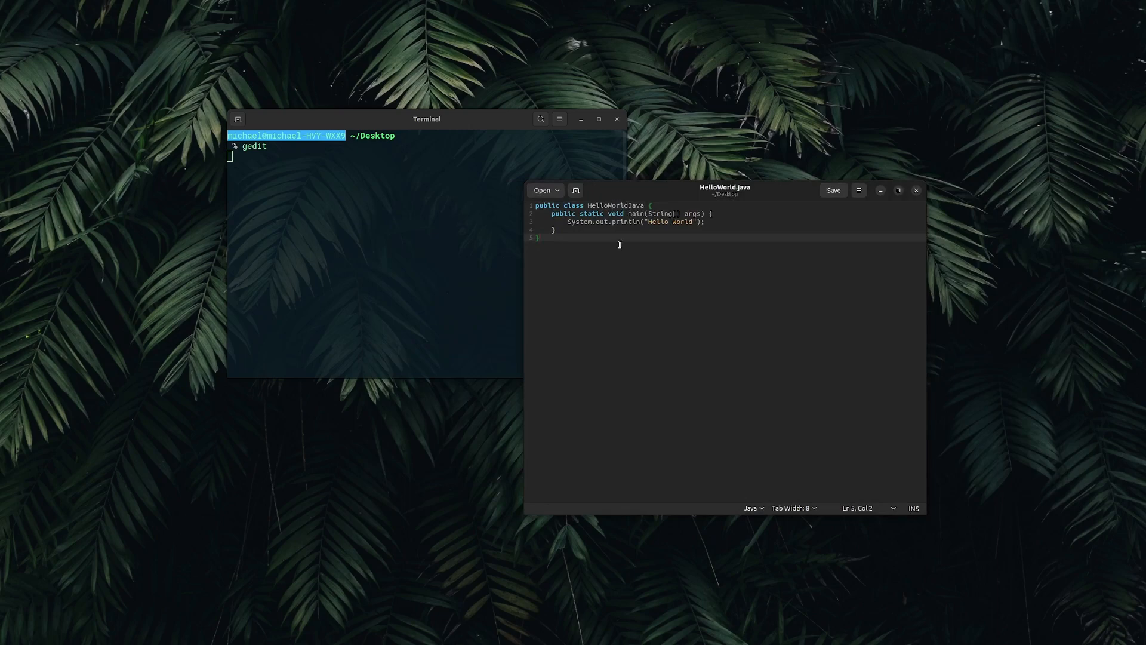
- Rename the desktop file HelloWorld.java through its context menu's Rename option
right_click(372, 179)
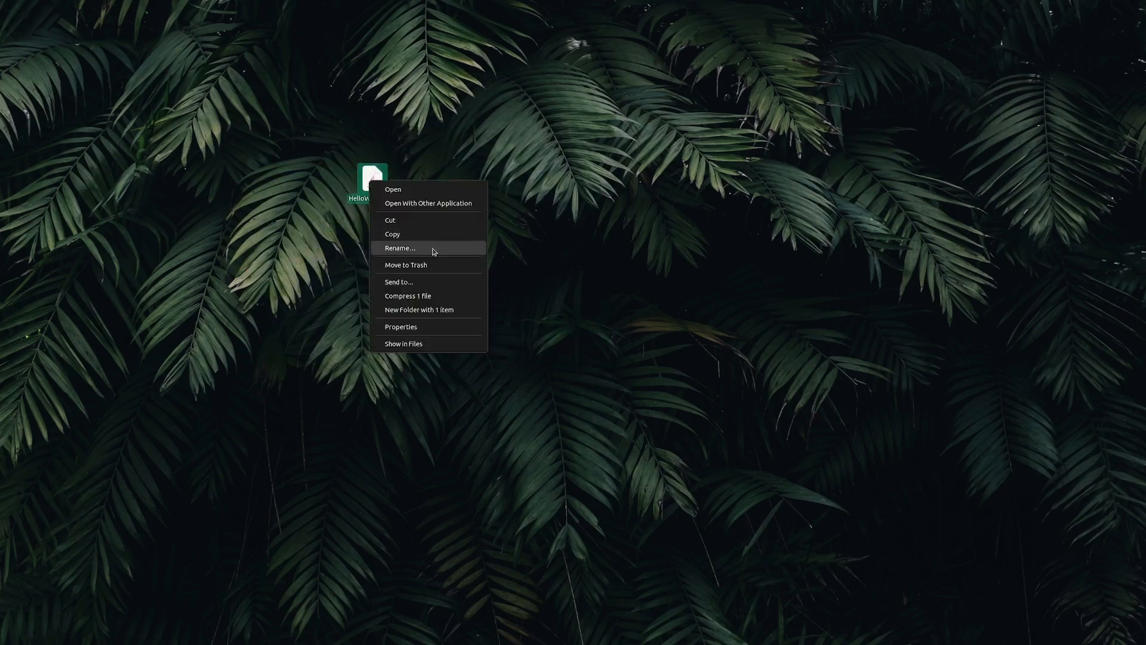
click(399, 247)
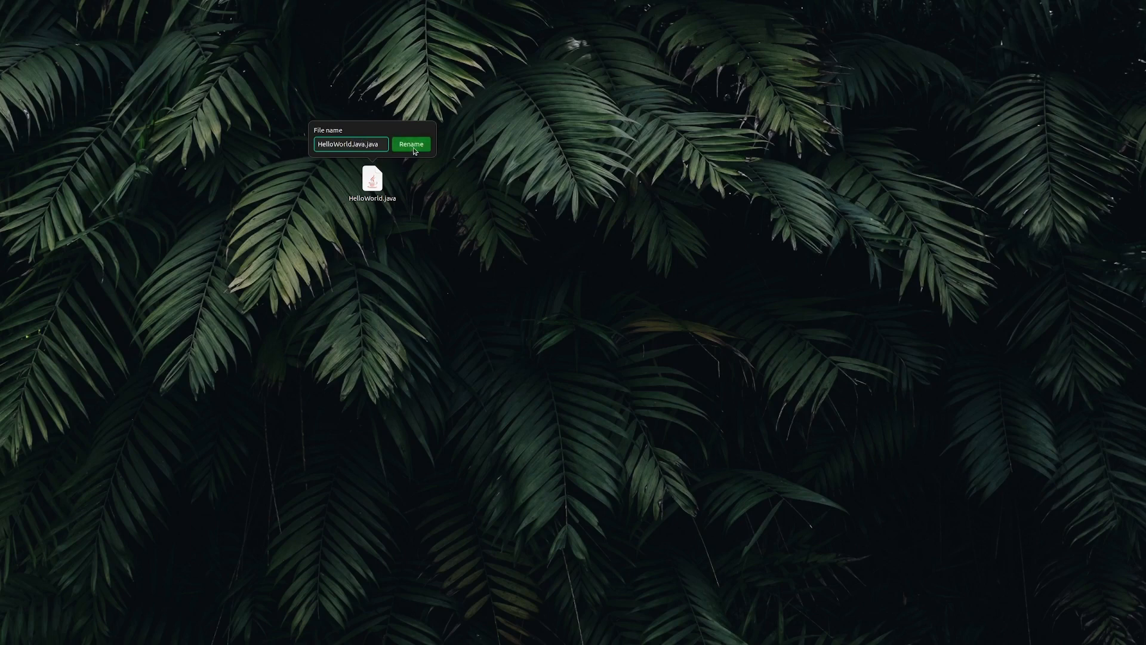
right_click(612, 260)
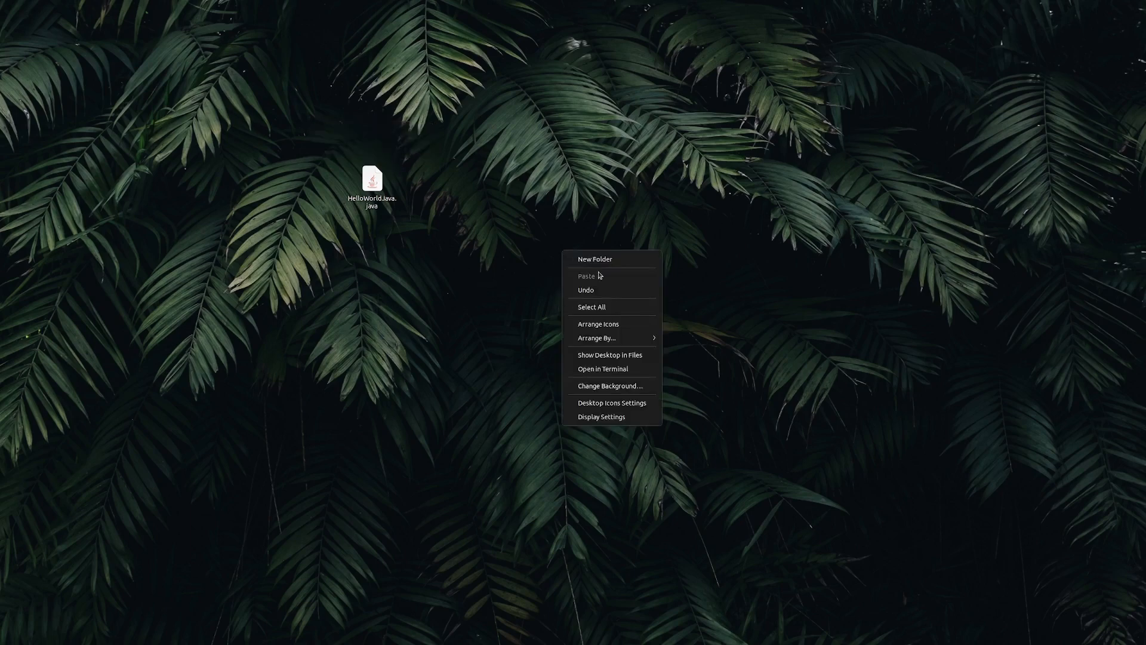
- Open a terminal in the Desktop folder and compile HelloWorldJava.java with javac
click(602, 368)
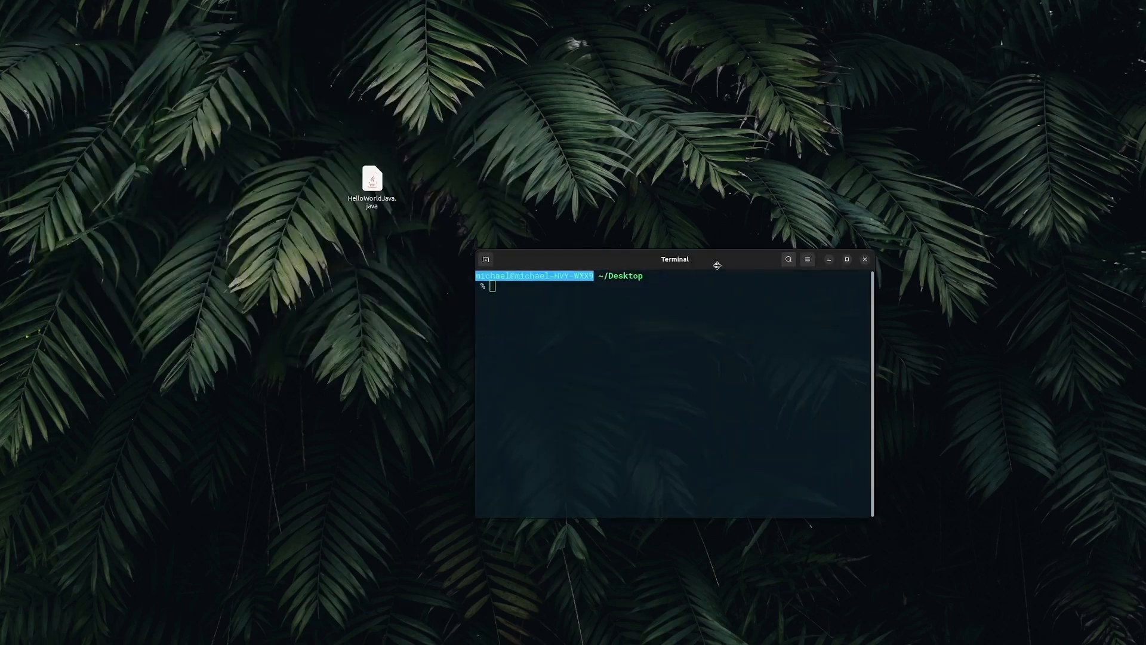
text(javac)
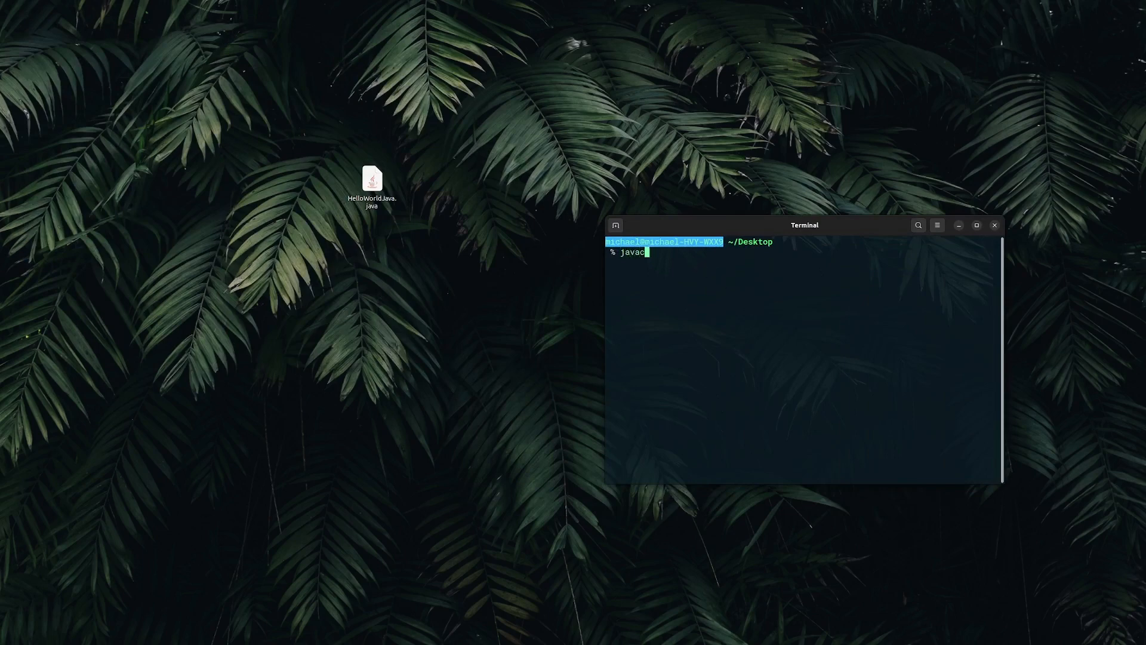
text(HelloWorldJava.java)
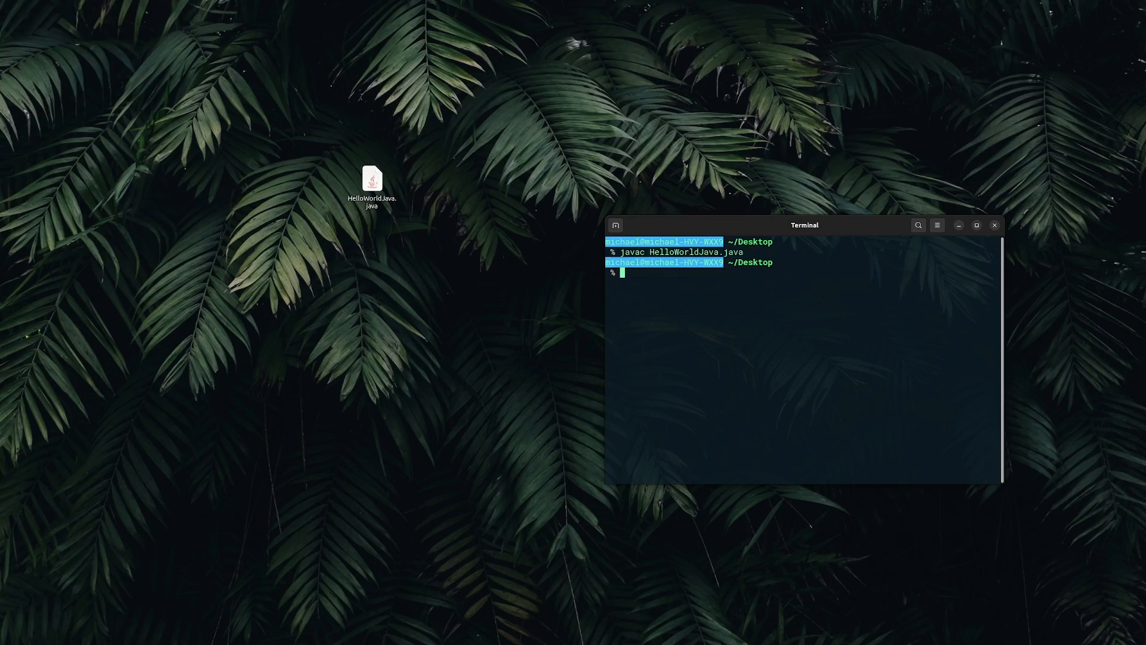
- Run java HelloWorldJava, retrying after a class-not-found error, until Hello World prints
right_click(430, 179)
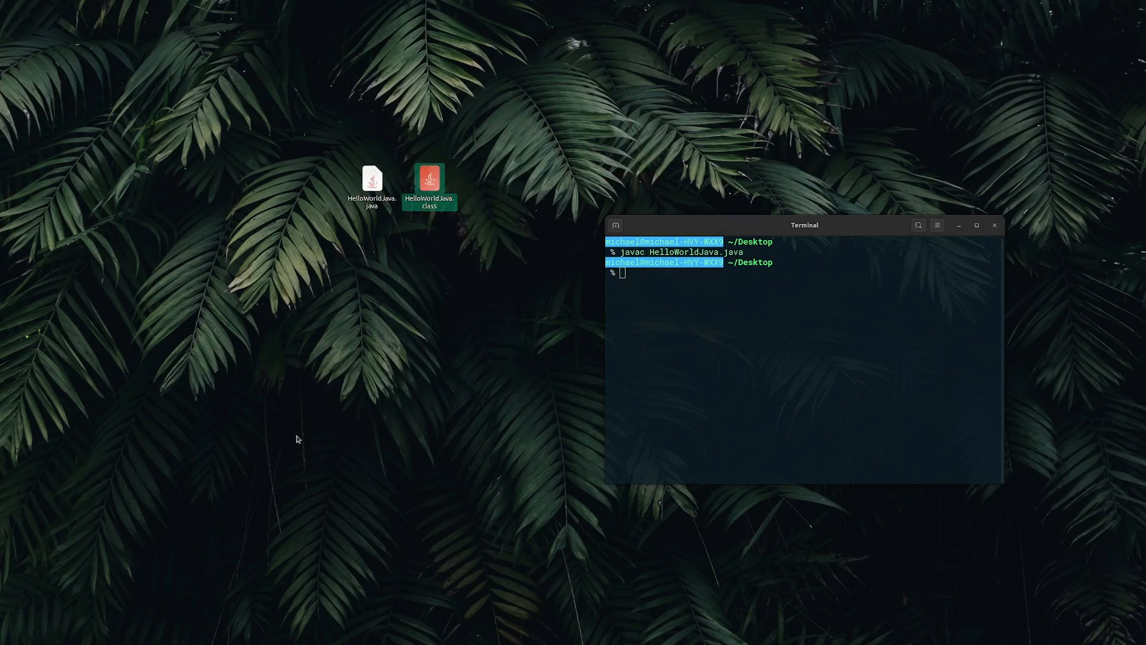
text(java)
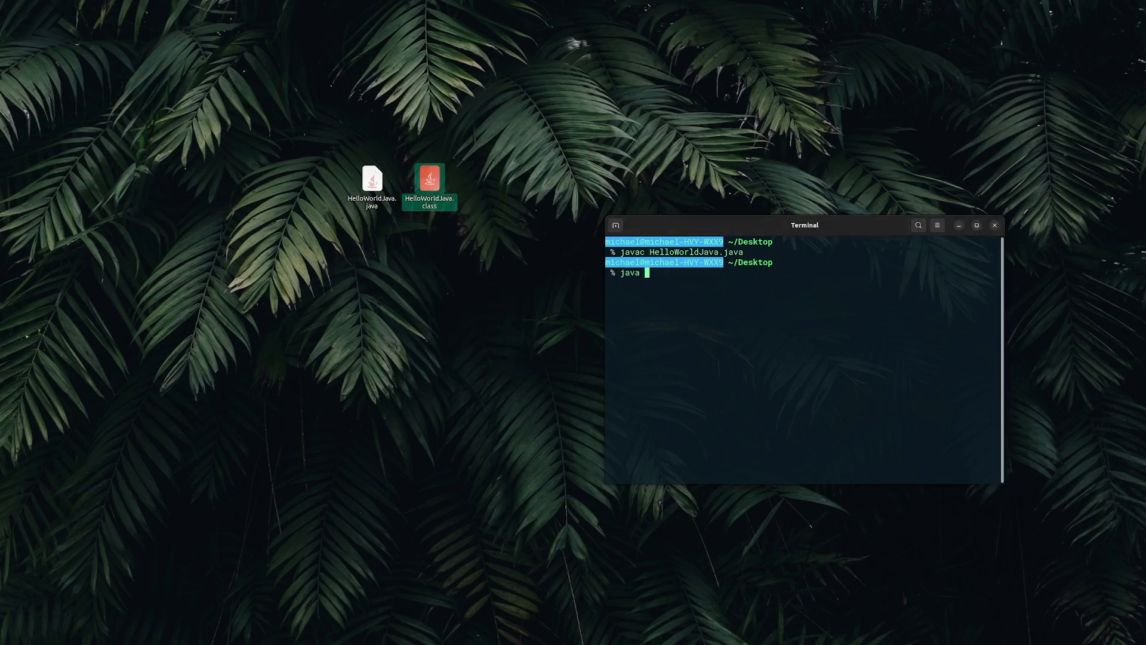
text(HelloWorldJava.class)
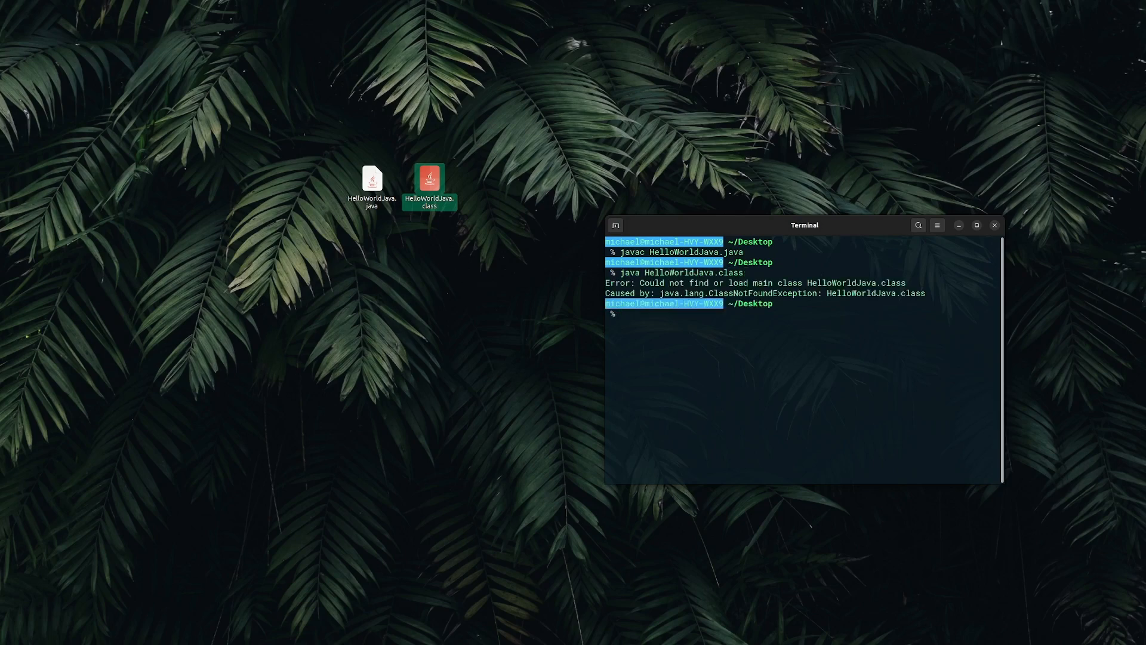
text(java HelloWorldJava)
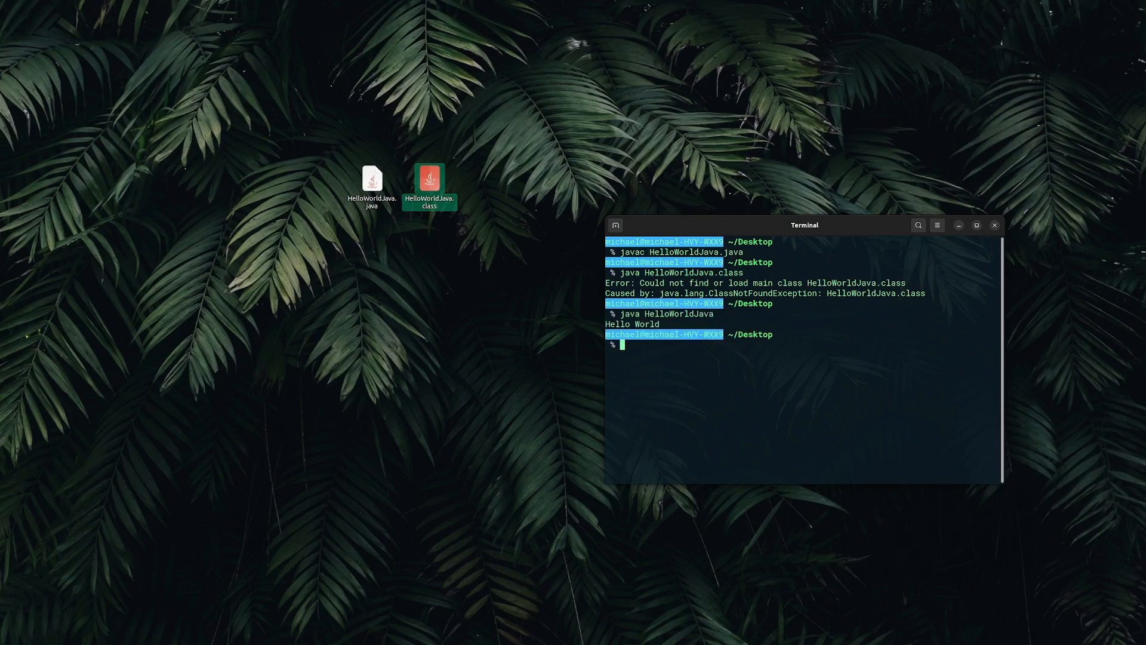